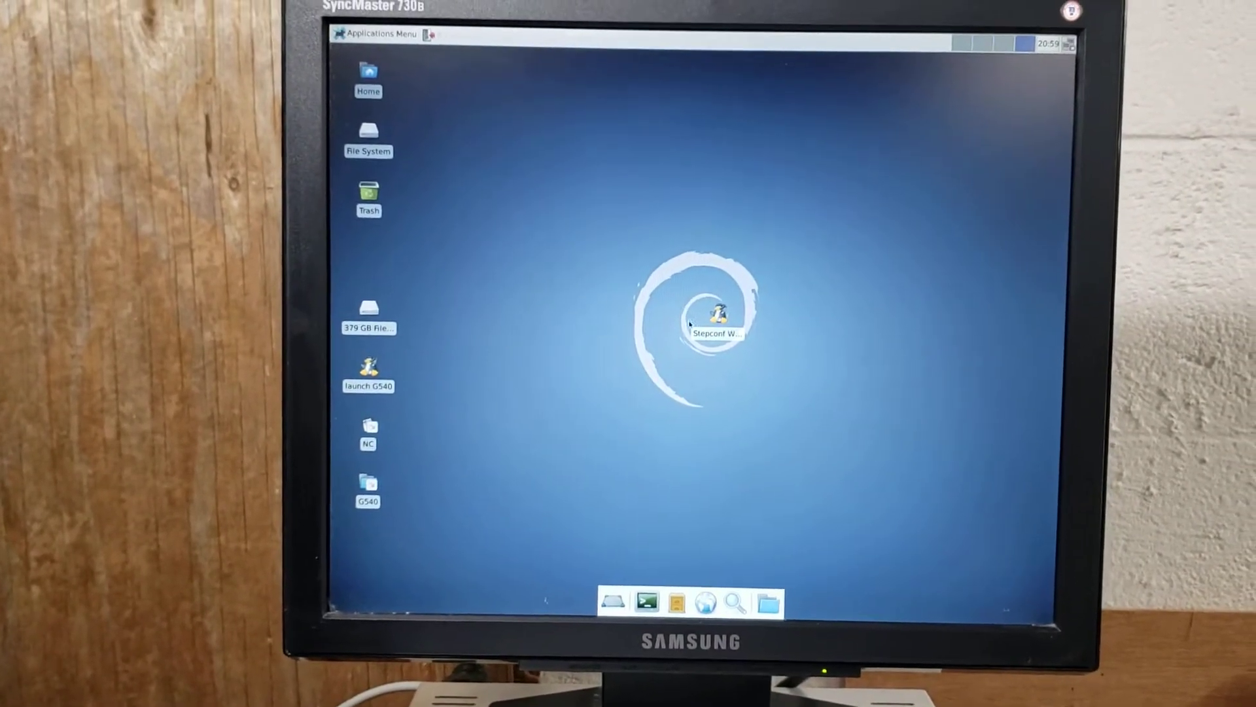
mouse_move(717, 313)
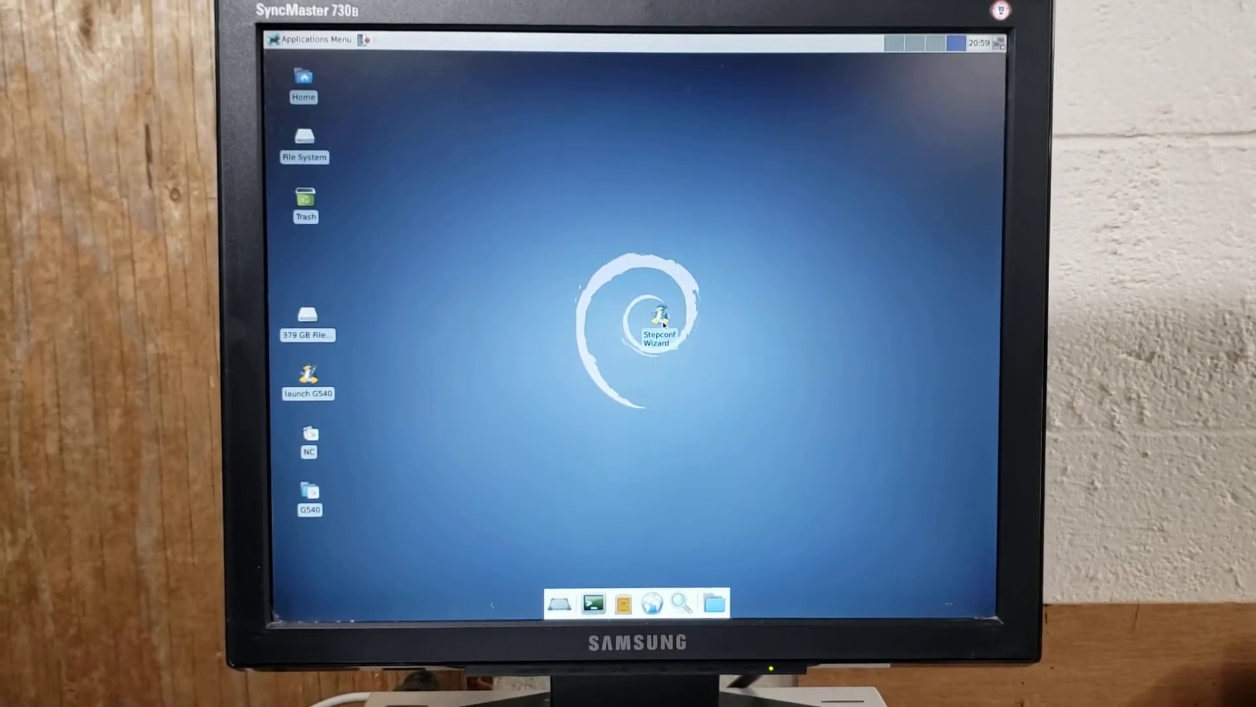
Create a new Stepconf configuration, accepting Base, Parallel Port, Options, X Axis and Spindle defaults
double_click(657, 319)
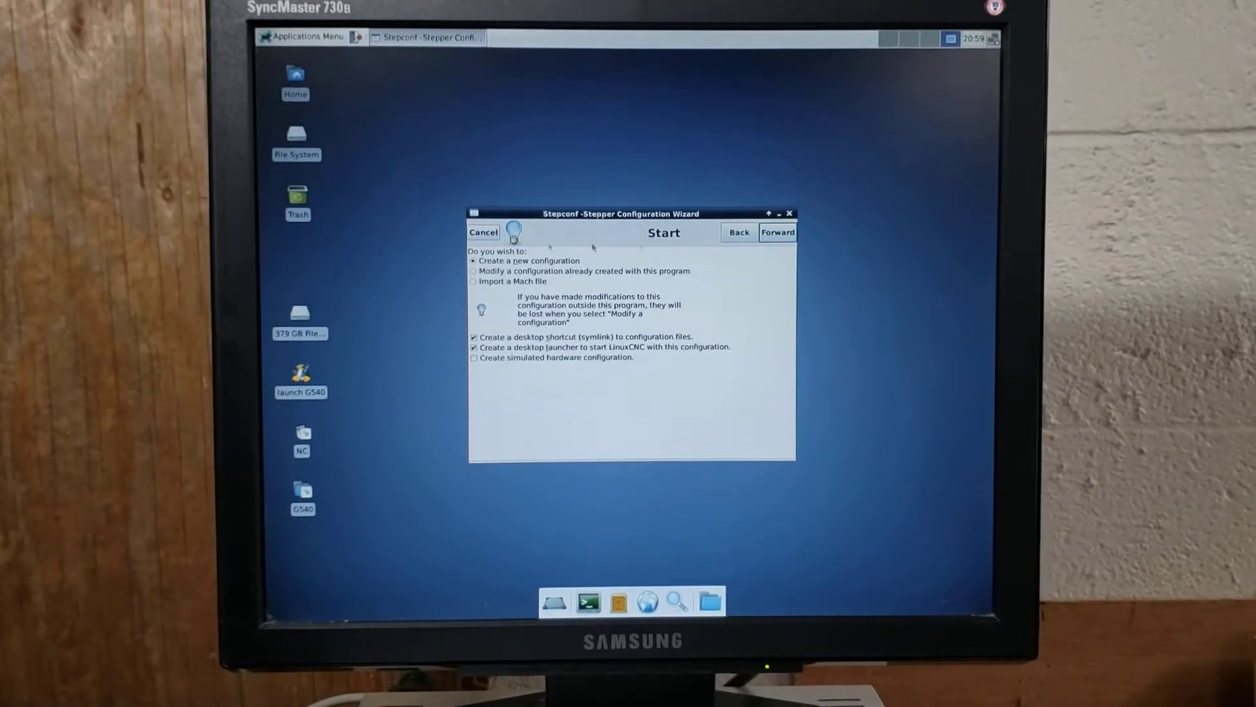
click(776, 231)
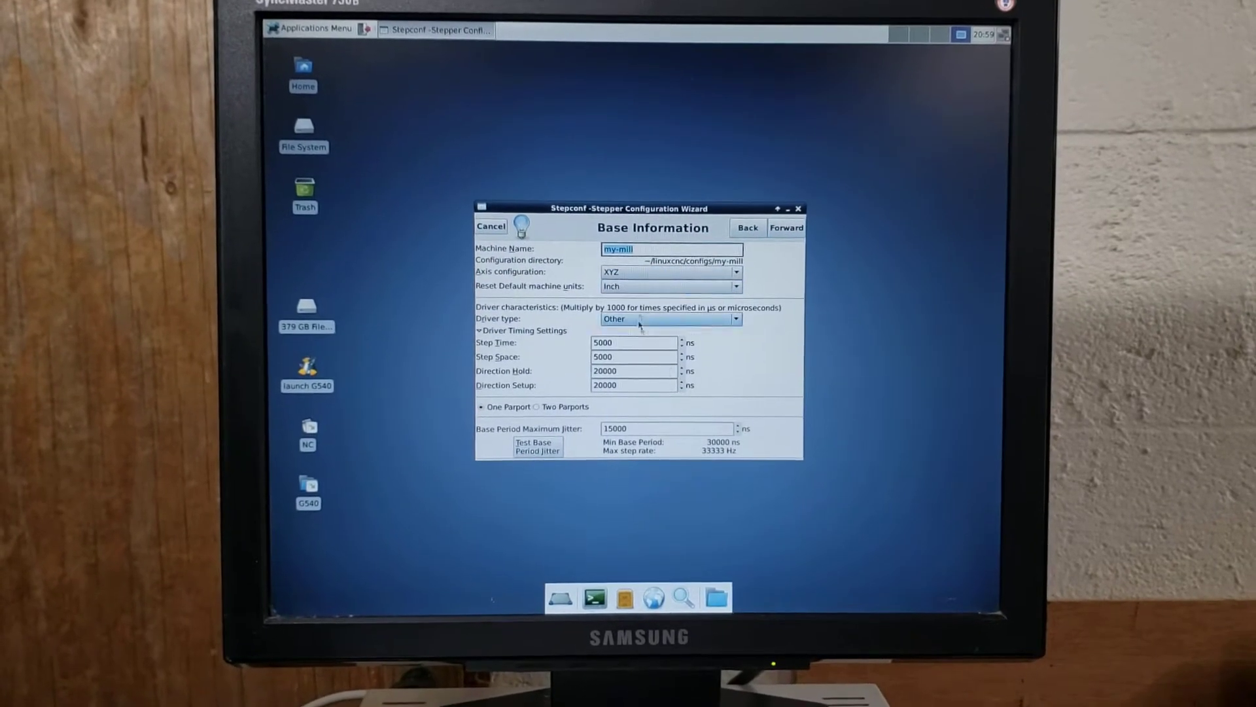
click(786, 227)
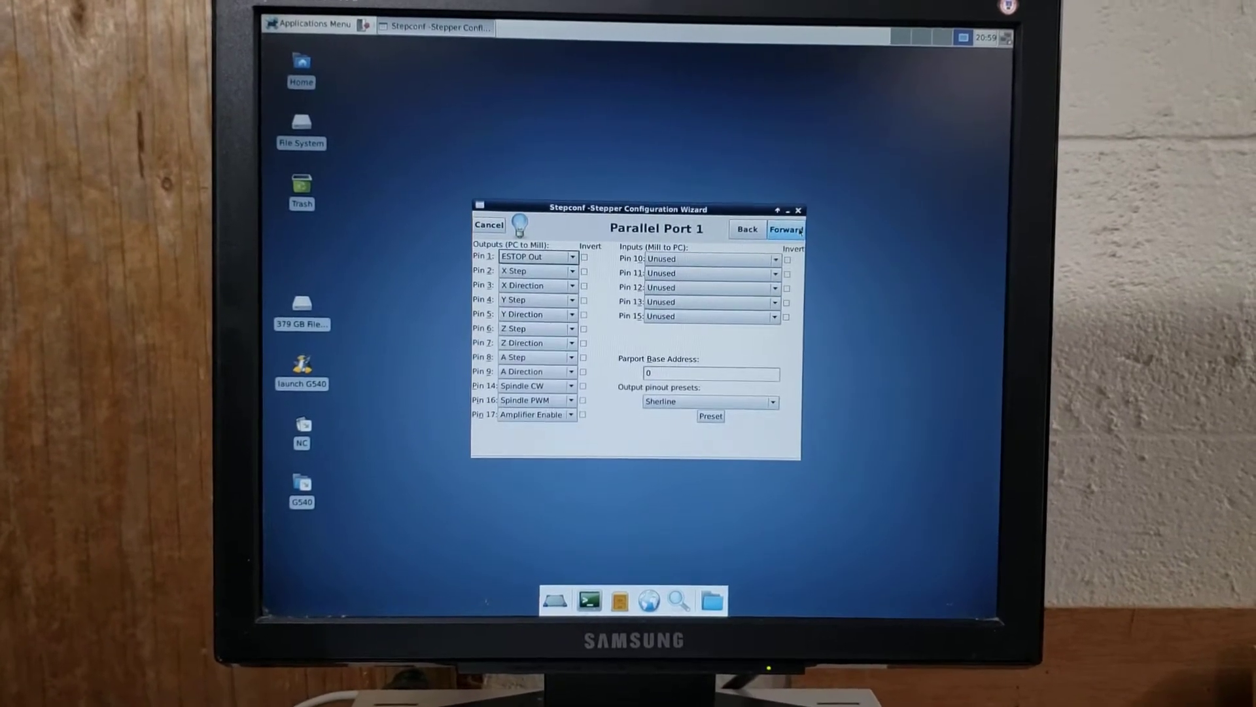
click(785, 229)
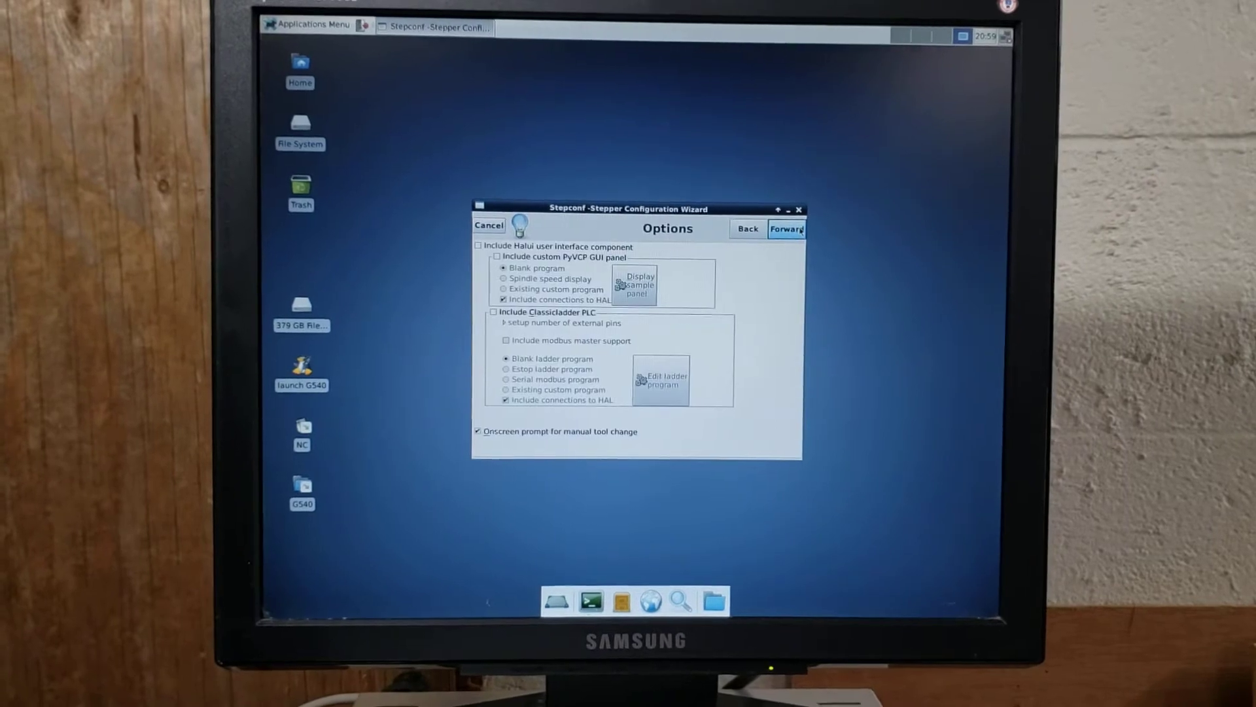
click(785, 229)
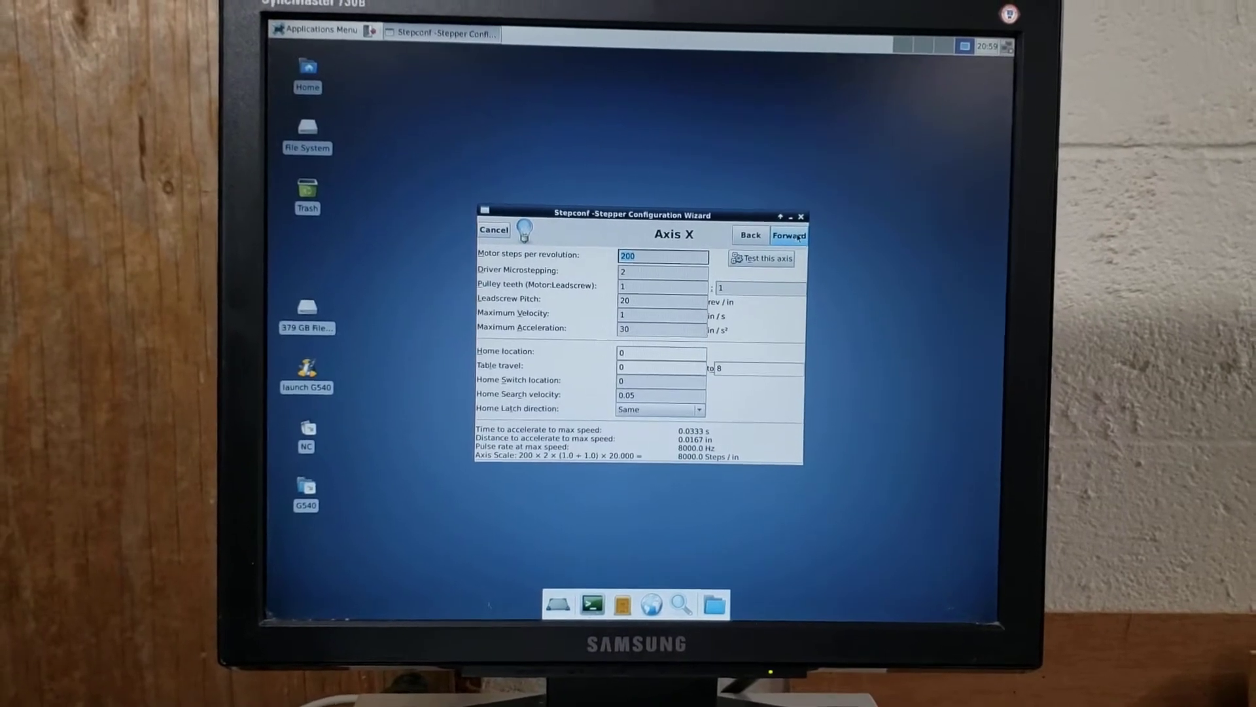
click(788, 235)
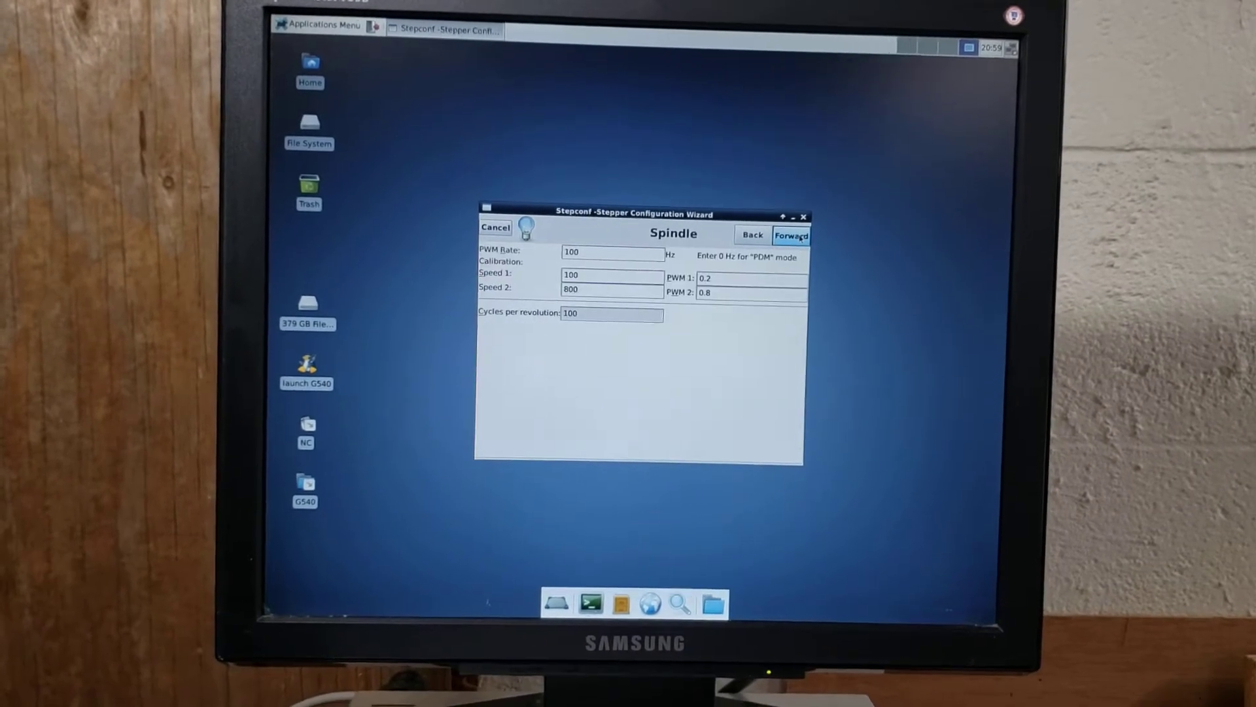
click(791, 235)
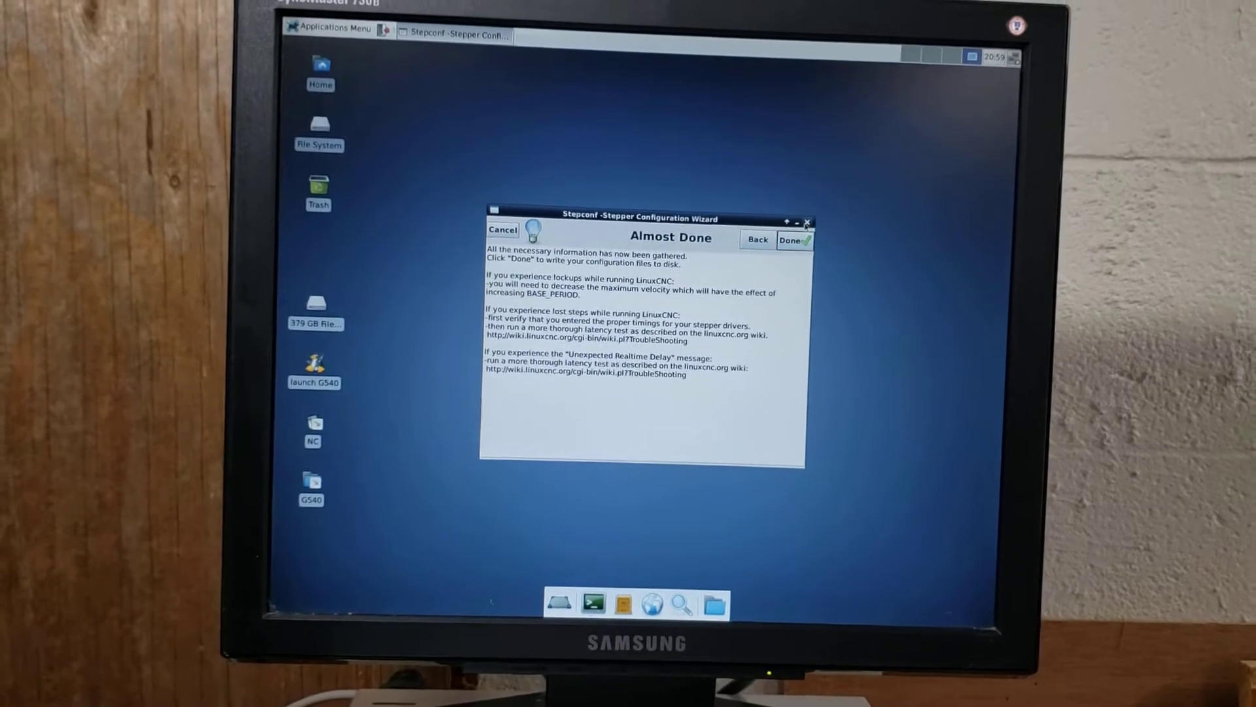
click(791, 240)
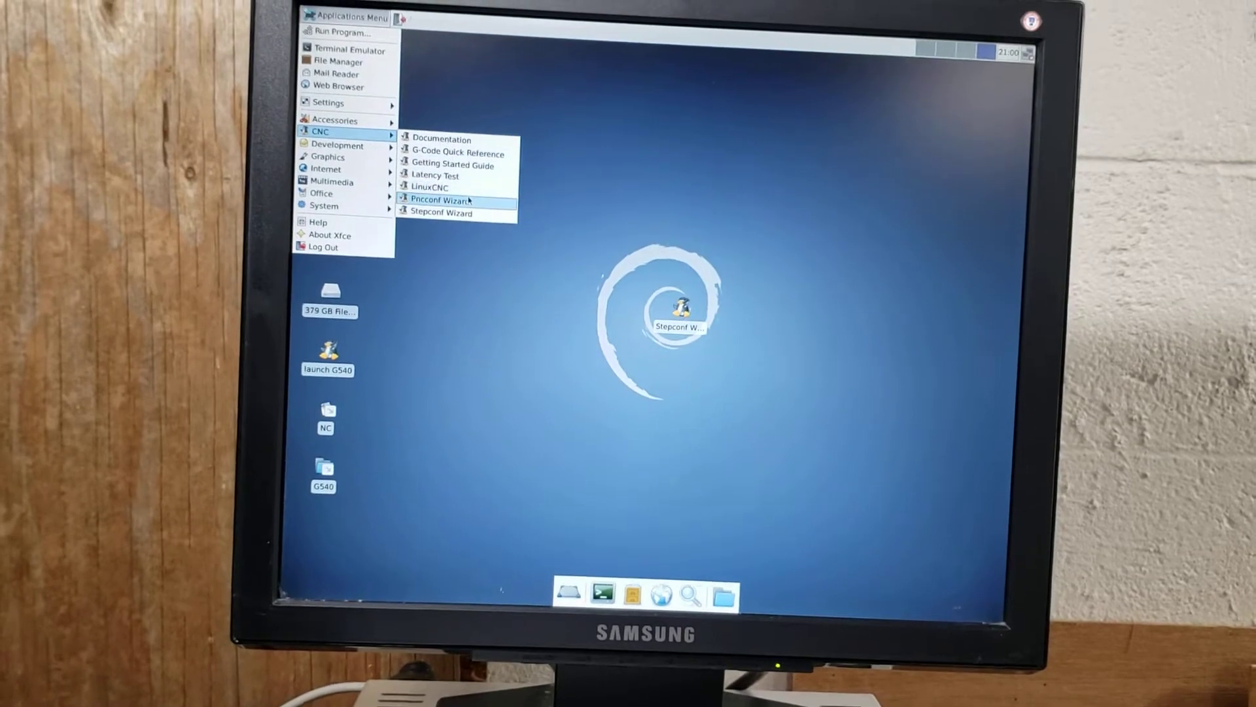
Load my_LinuxCNC_machine.pncconf in PNCconf for modification and advance to the Screen page
click(471, 204)
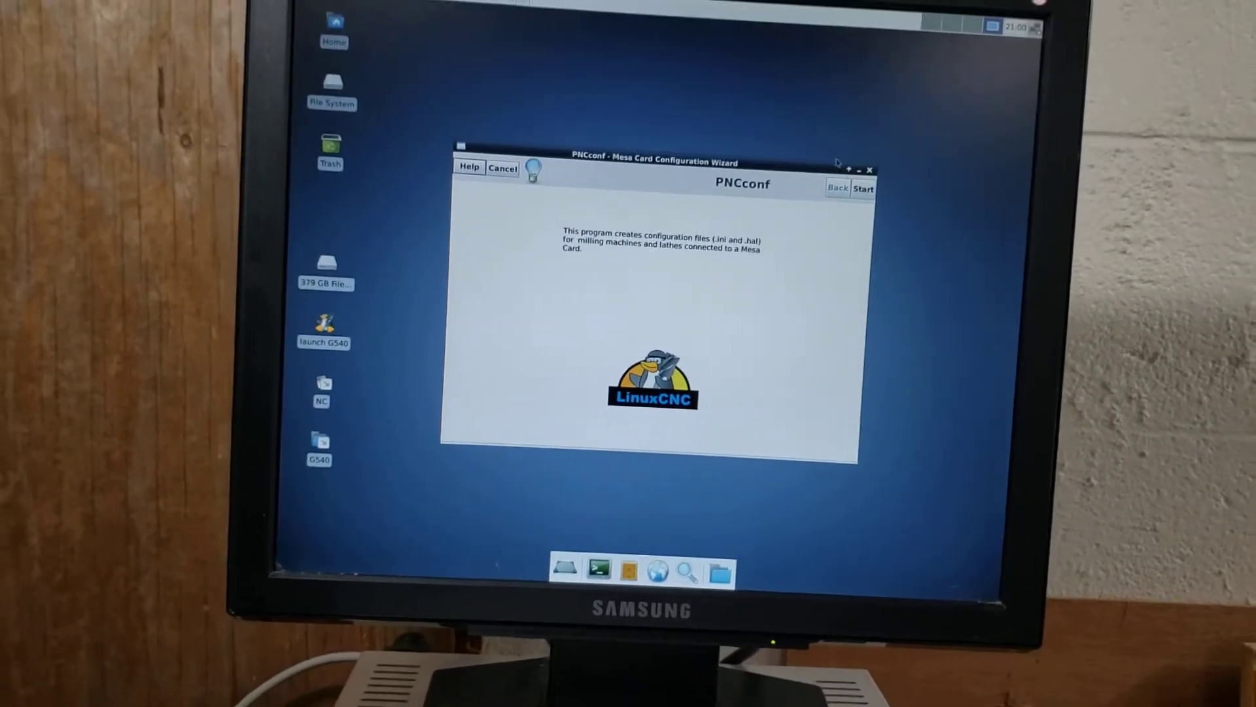
click(864, 189)
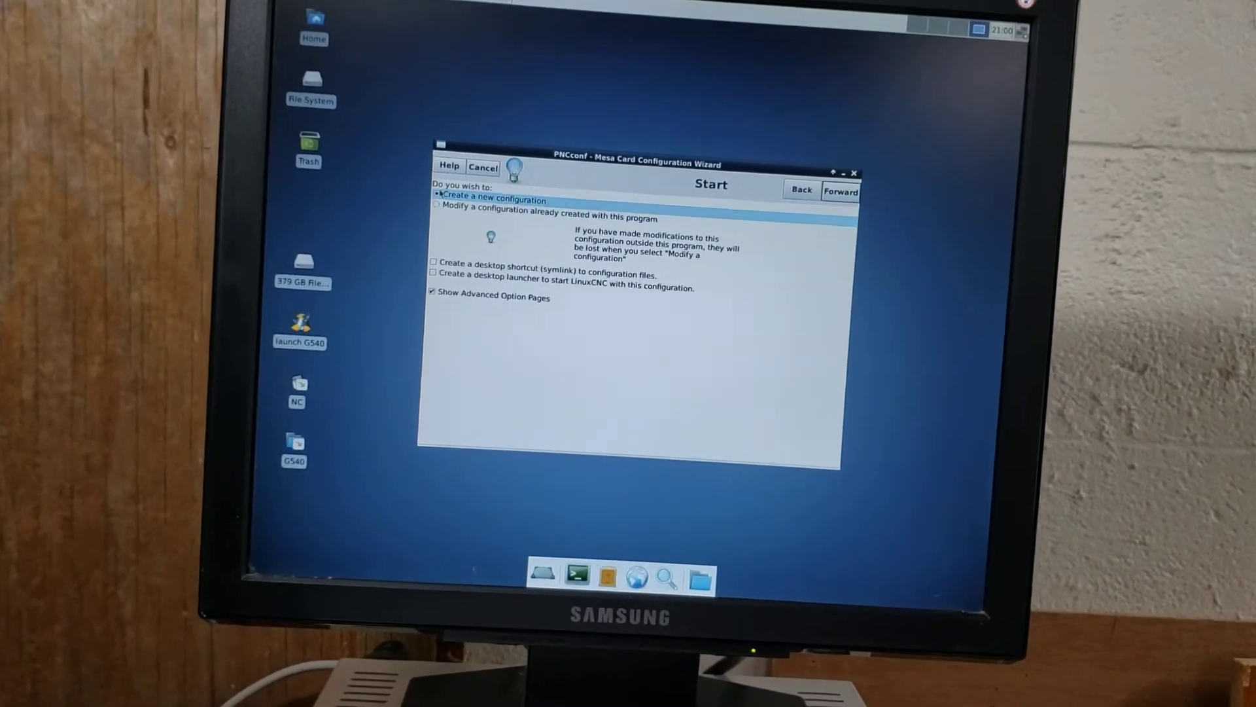
click(436, 227)
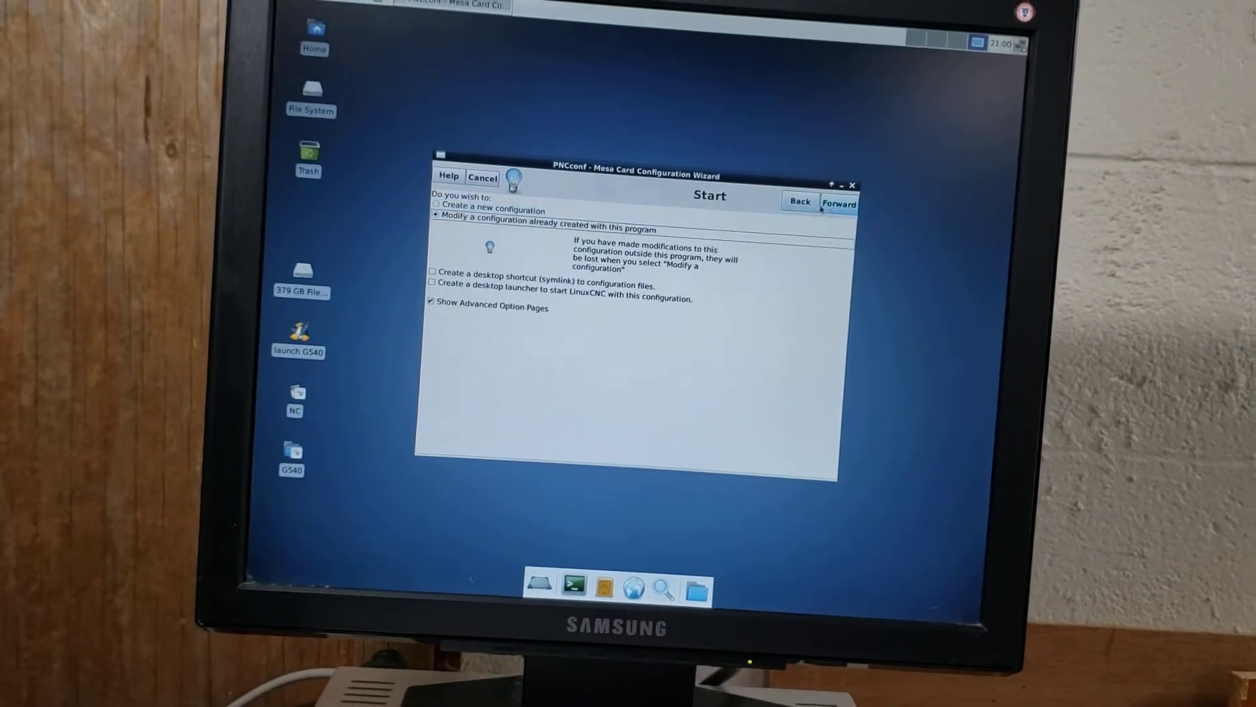
click(839, 201)
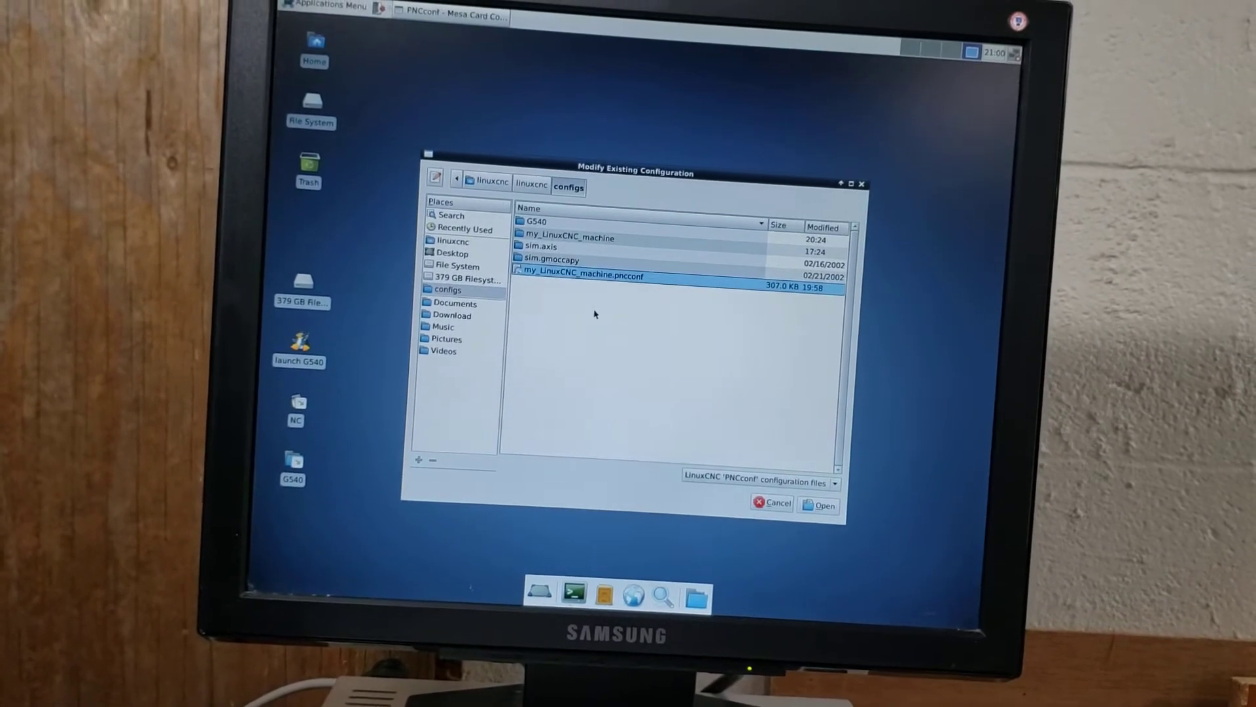
click(818, 504)
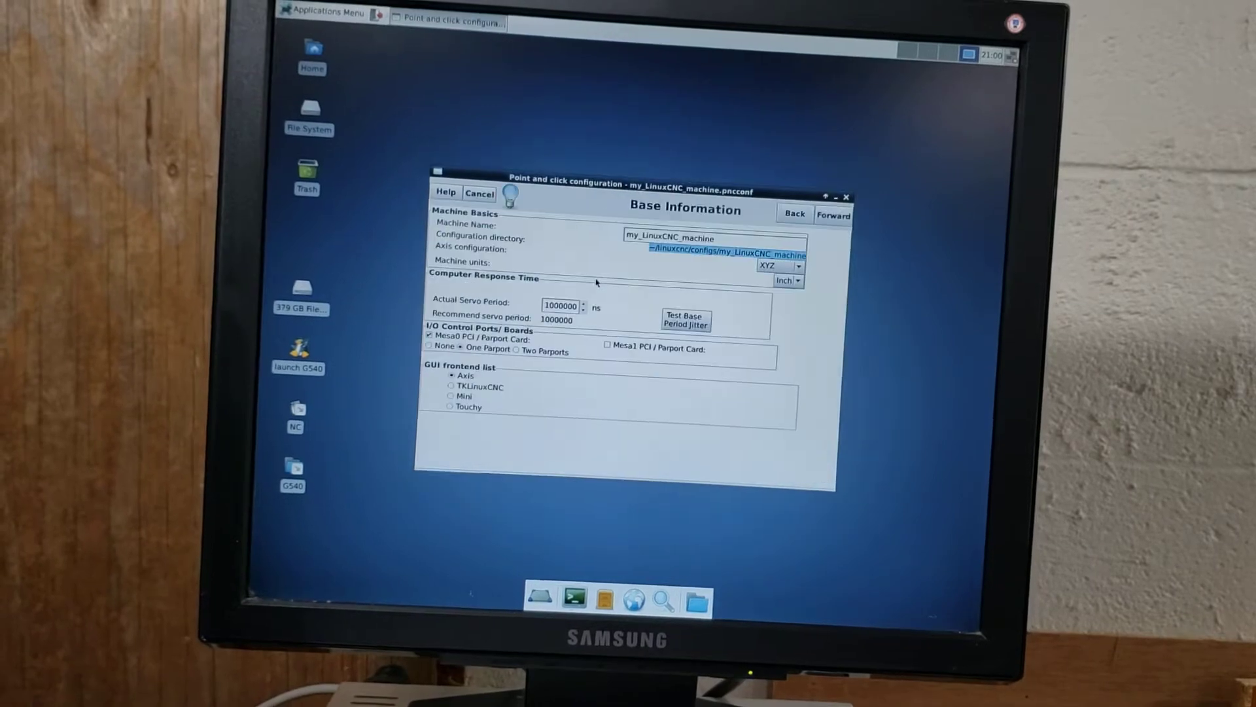
click(833, 214)
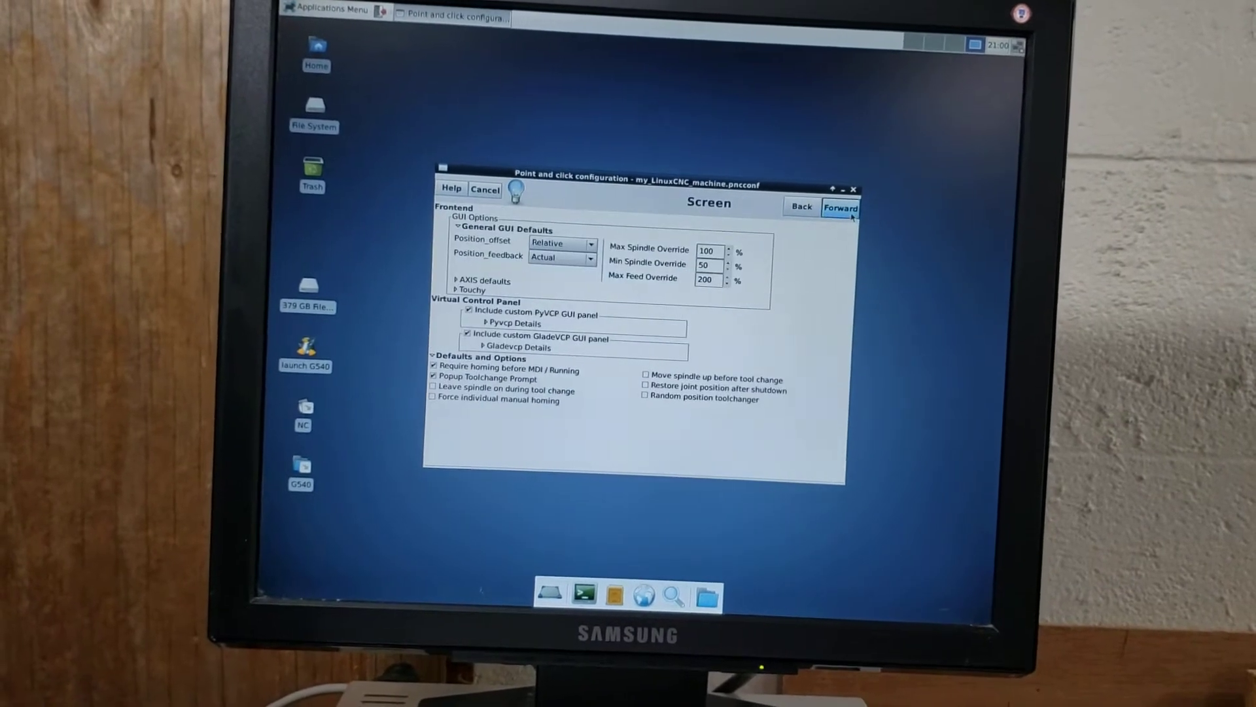
click(840, 207)
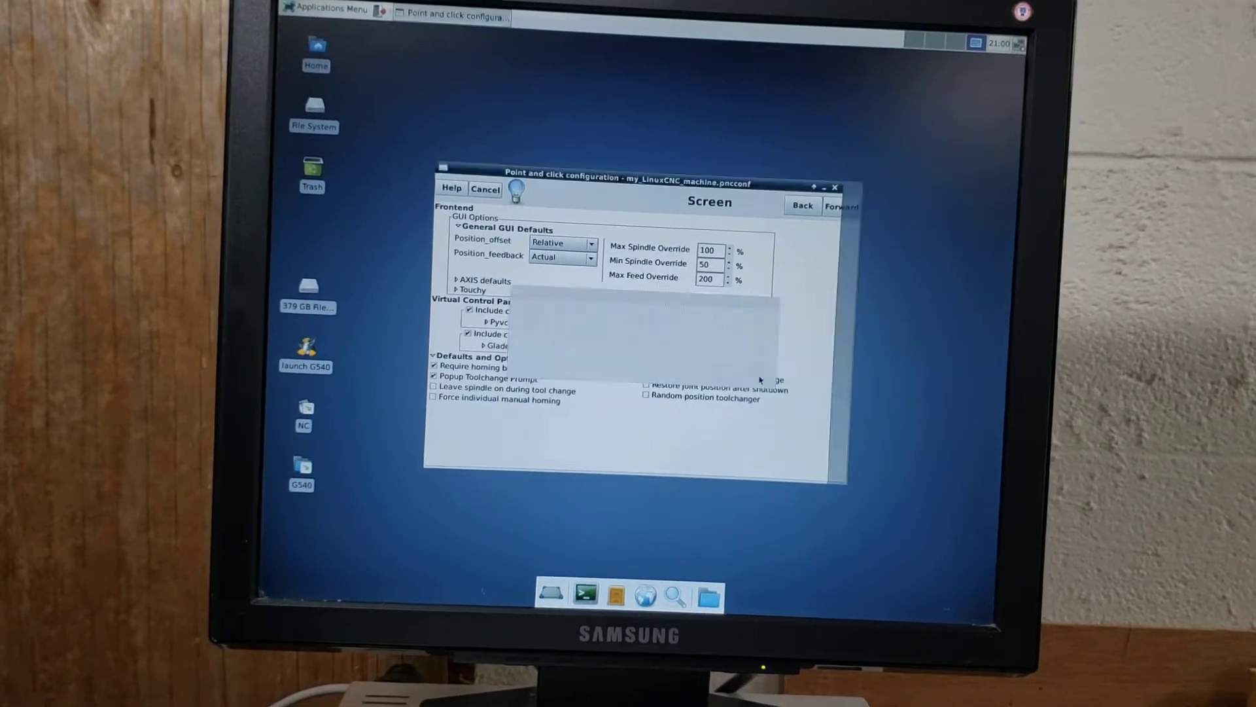
click(841, 206)
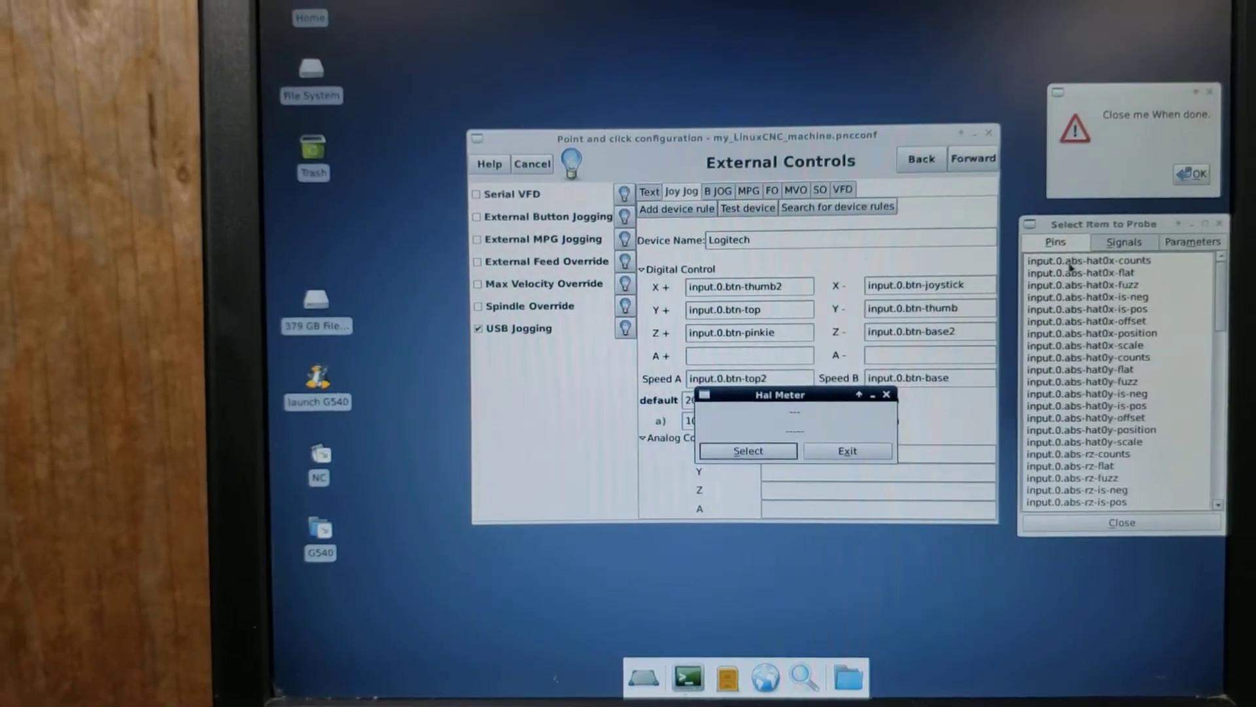
Browse the Logitech joypad input pins to probe hat0y-counts in the HAL meter
click(1082, 259)
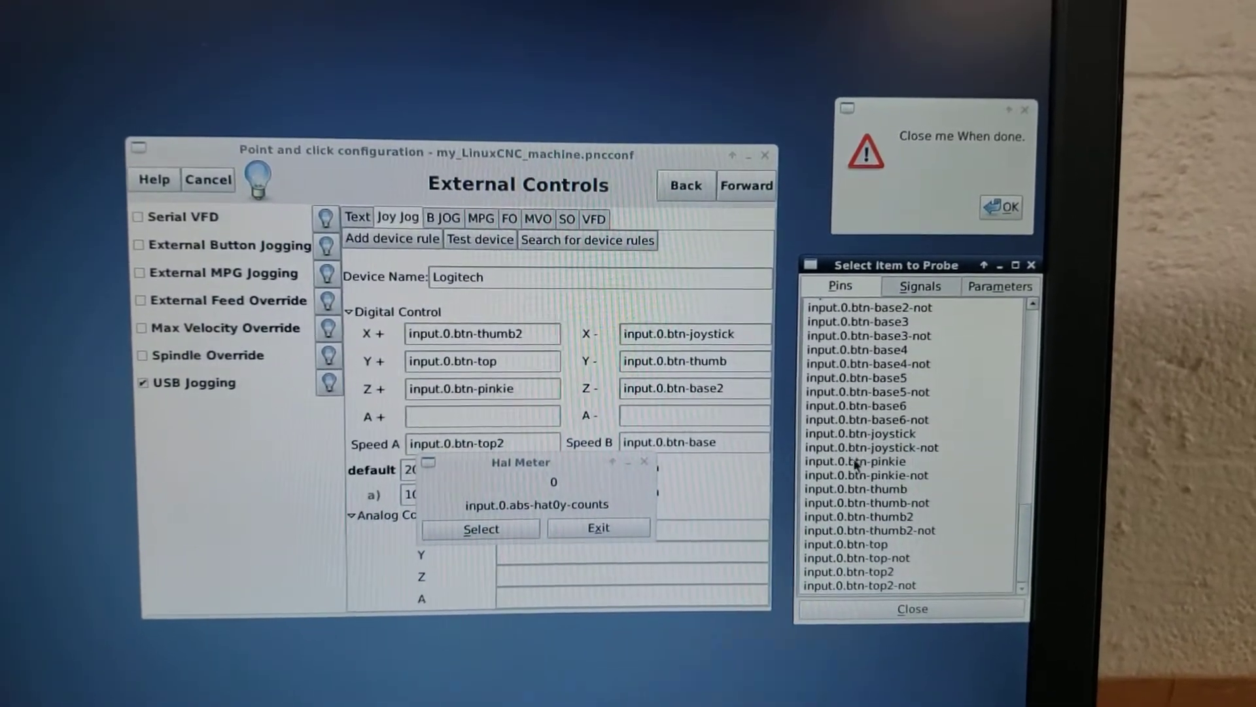
click(856, 461)
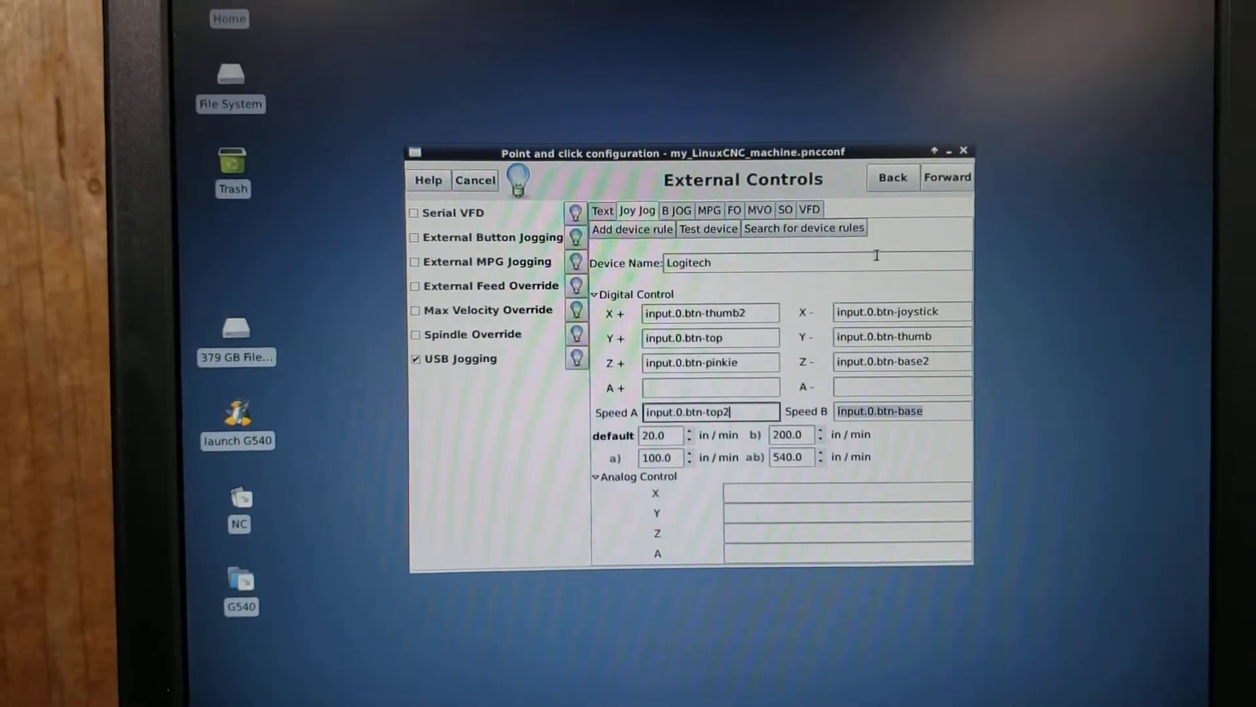
View the button jogging tab showing shared buttons for all axes at 1.0 in/min
click(734, 208)
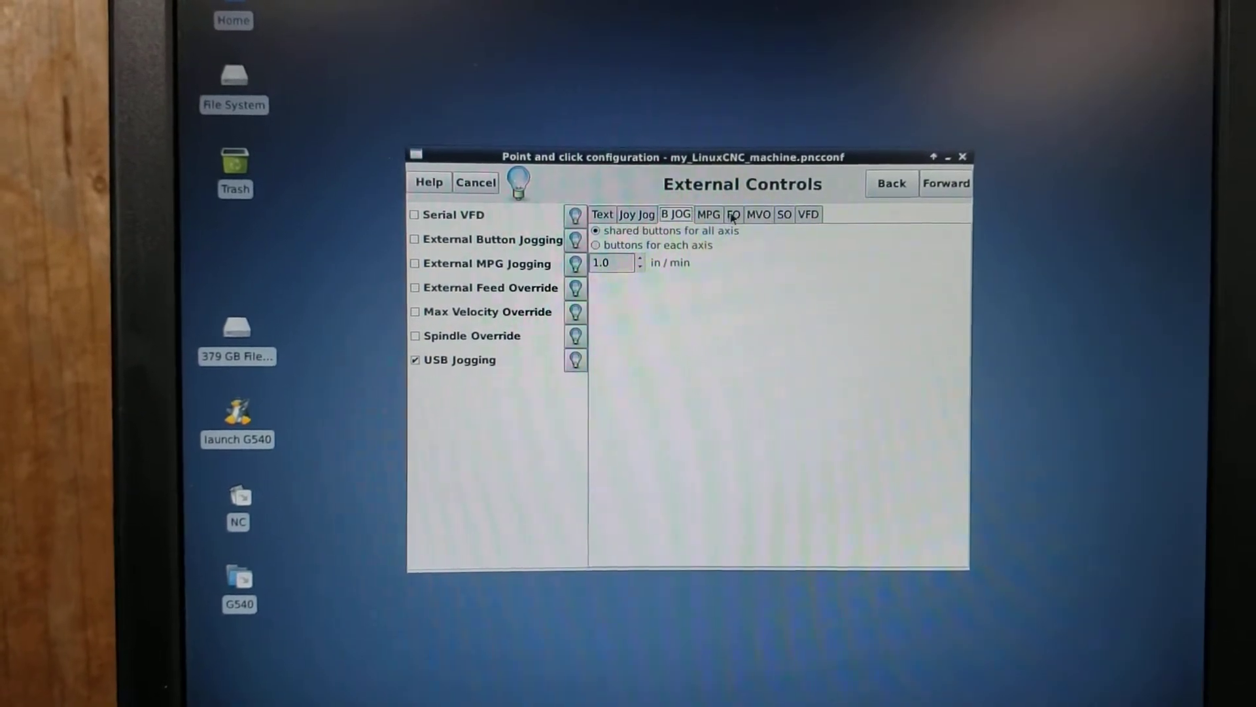
Check the VFD tab, then advance past Mesa Card 0, X Motor and Y Motor to Almost Done
click(808, 214)
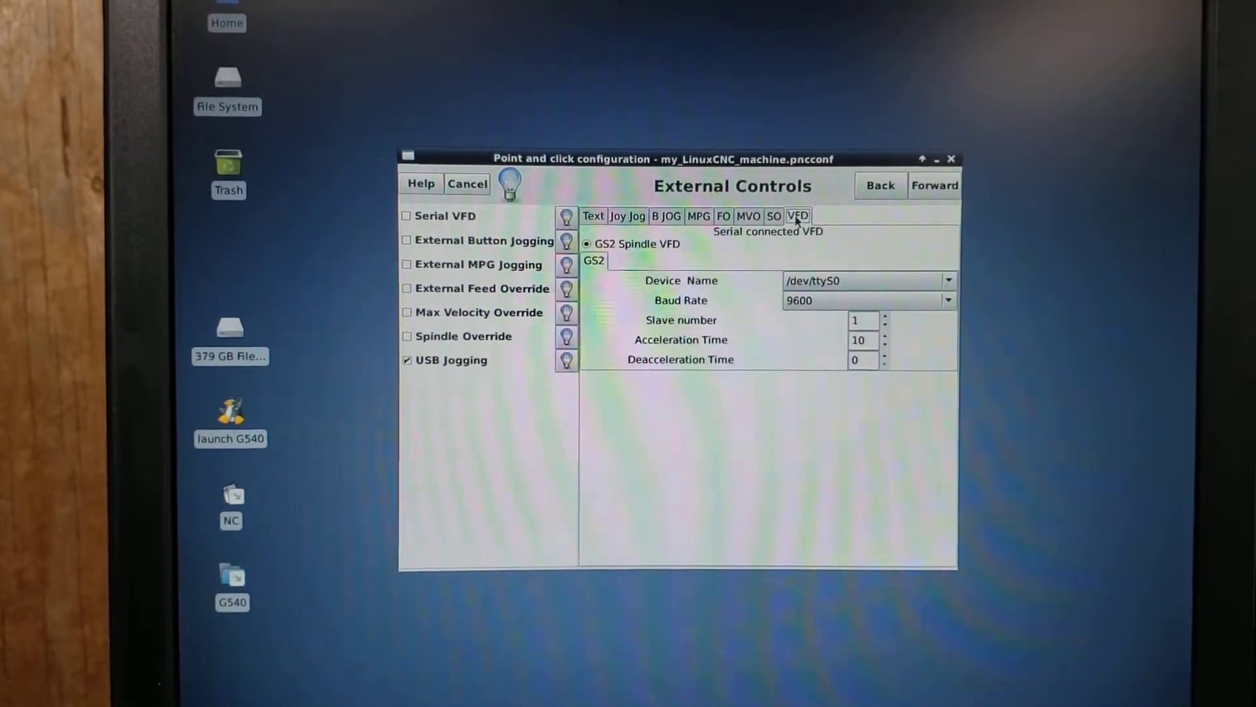
click(635, 226)
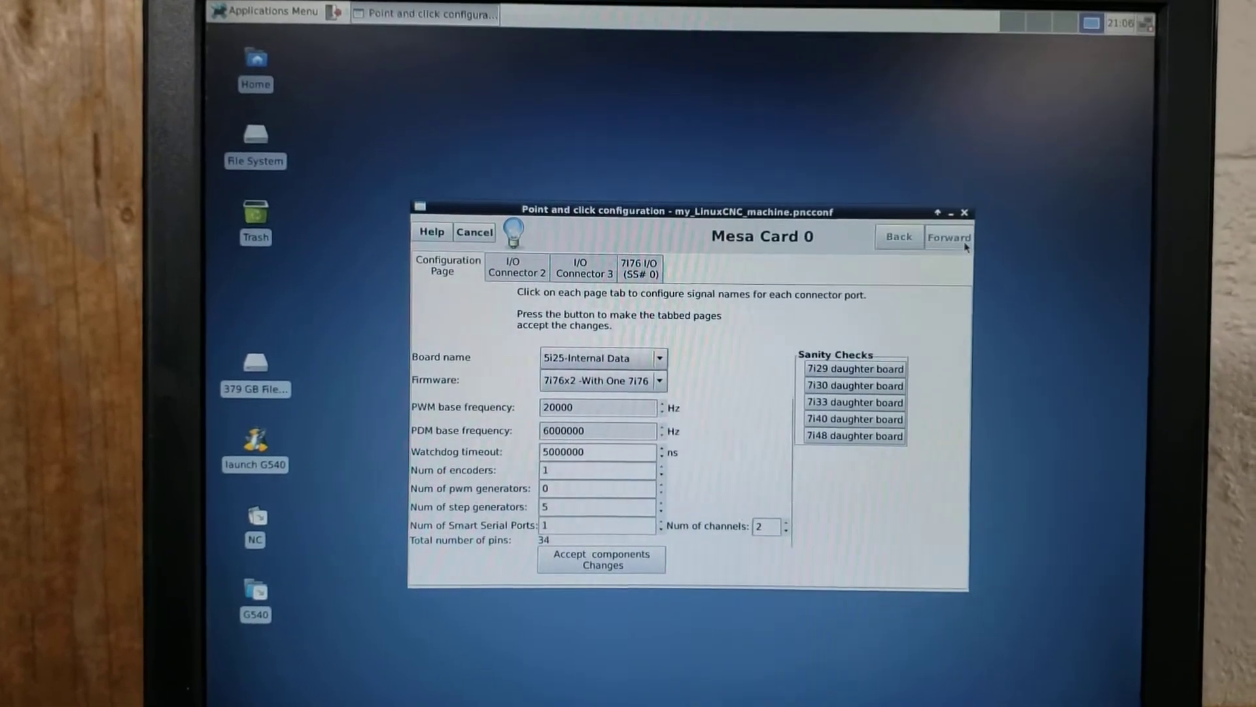
click(949, 236)
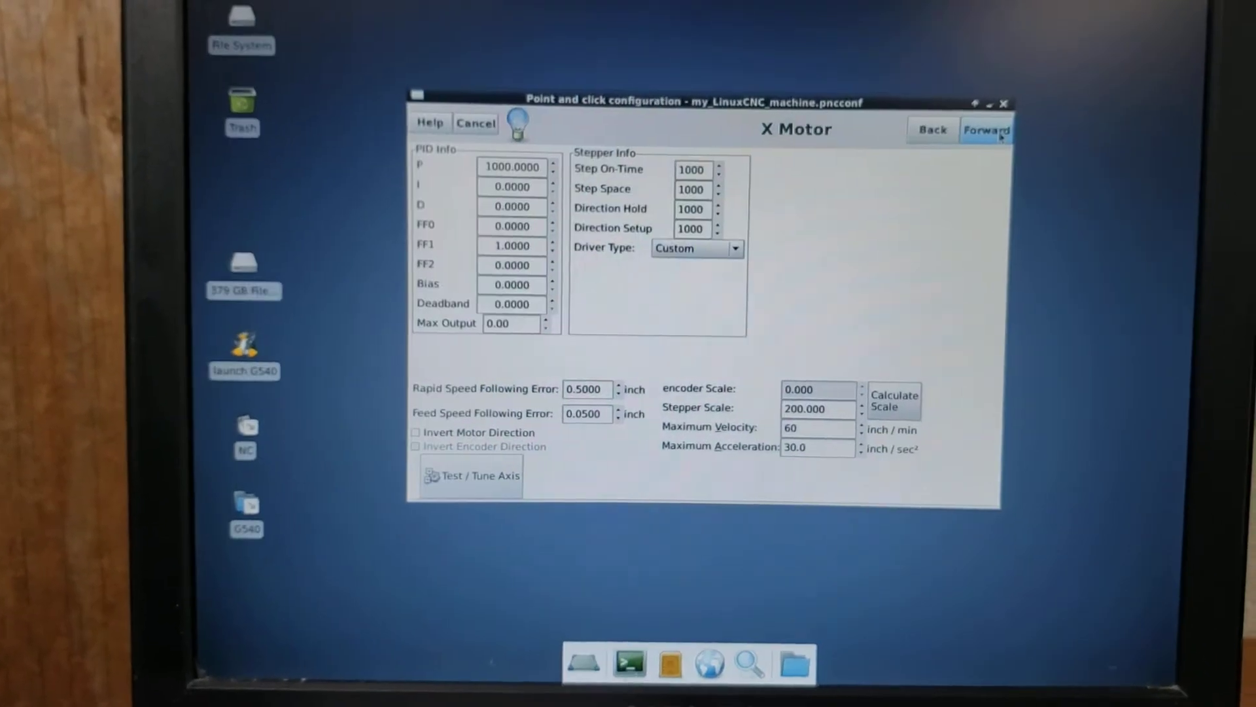
click(986, 130)
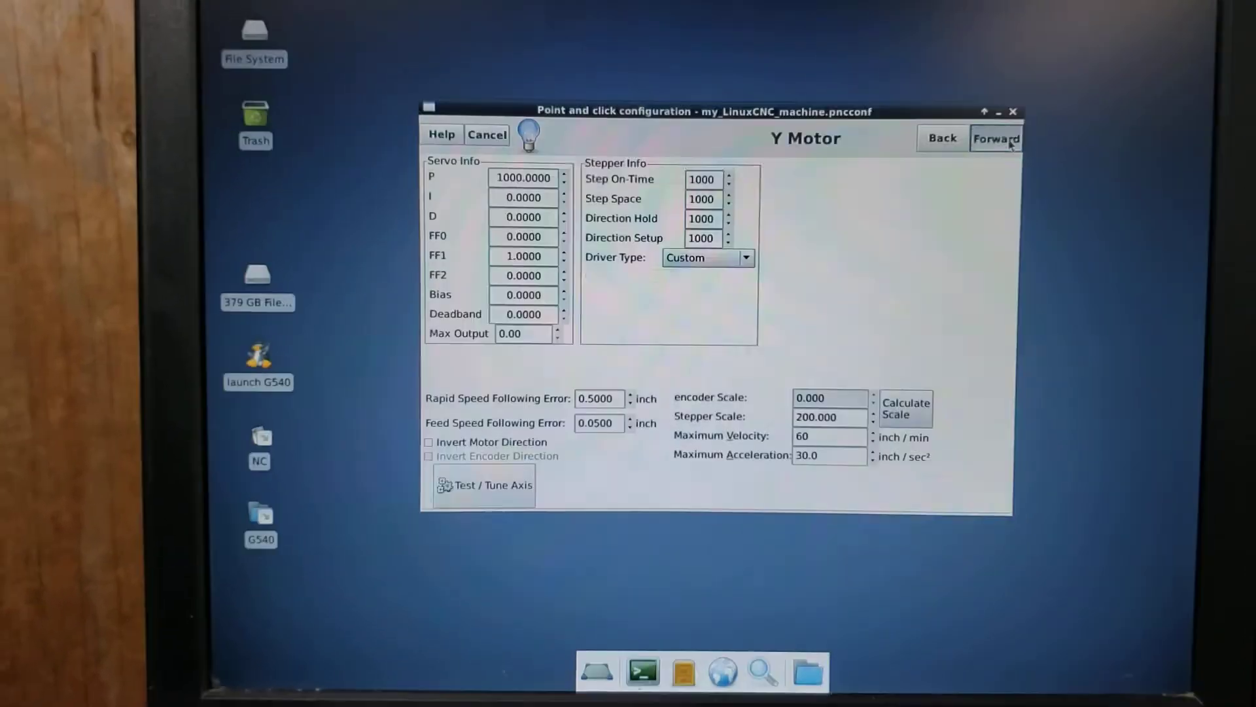
click(995, 138)
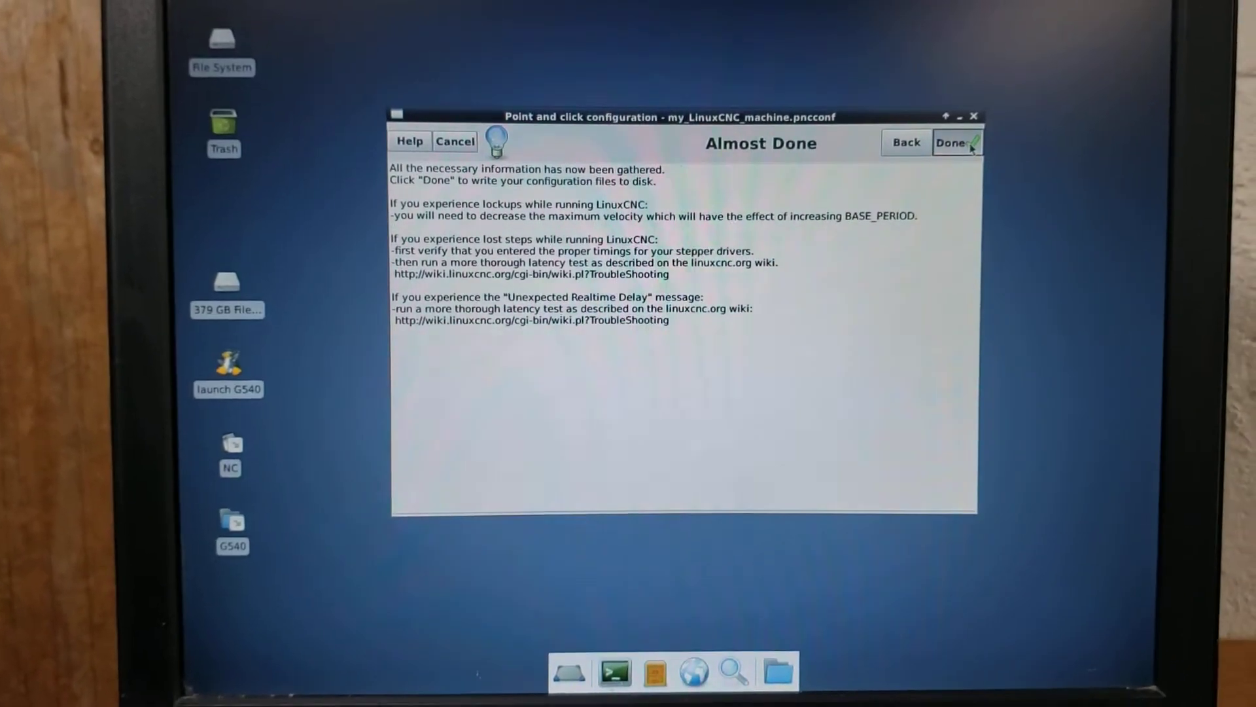
Write the PNCconf configuration files to disk with Done
click(953, 142)
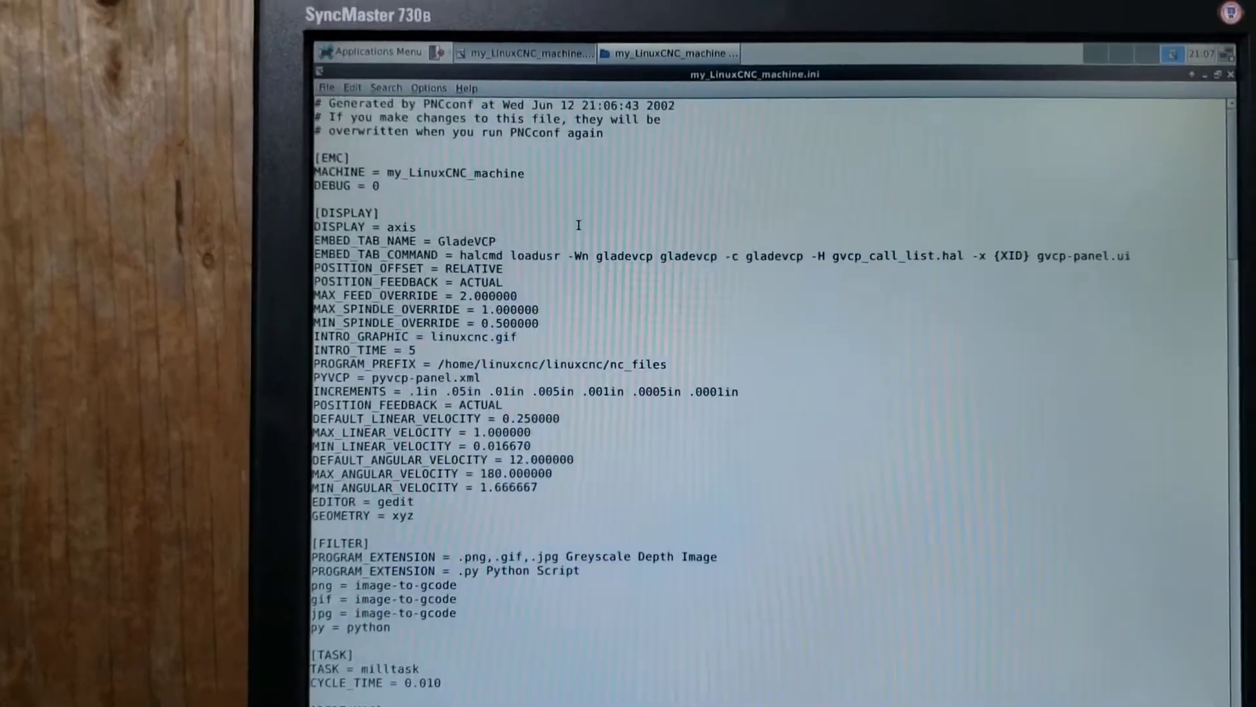
Open my_LinuxCNC_machine.hal and scroll through its jogspeed mux and joypad button signals
click(524, 53)
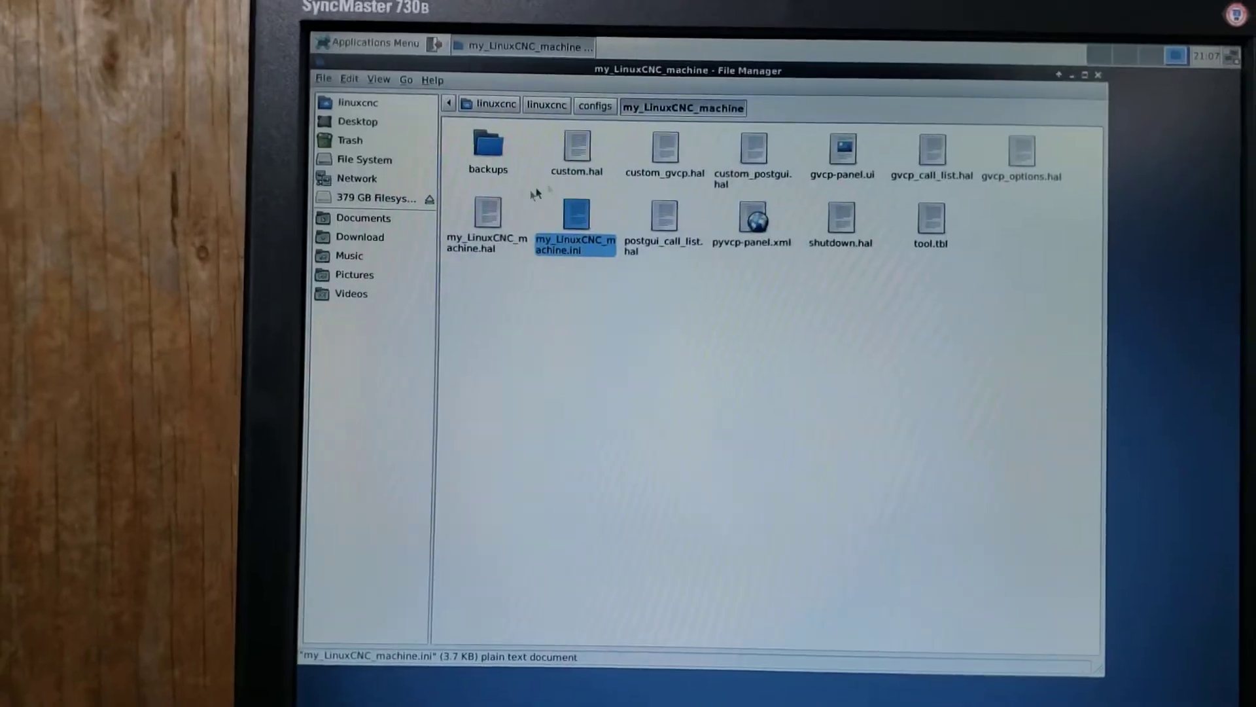
double_click(485, 225)
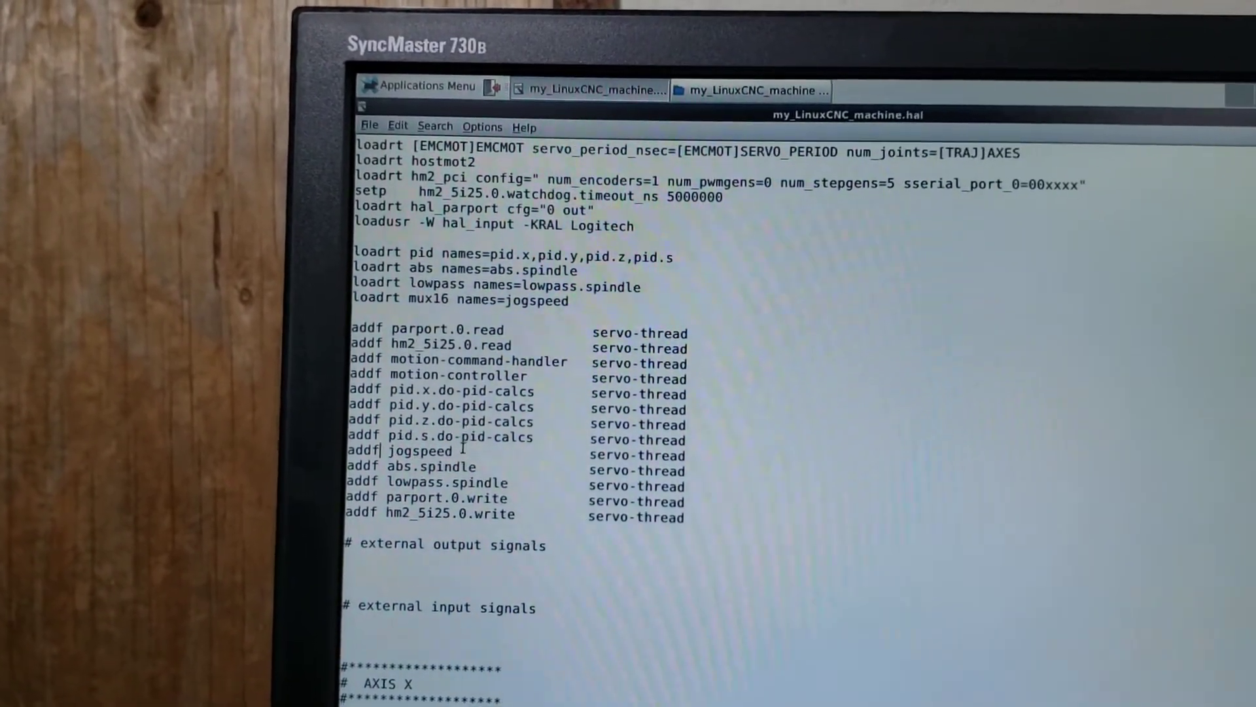
double_click(624, 454)
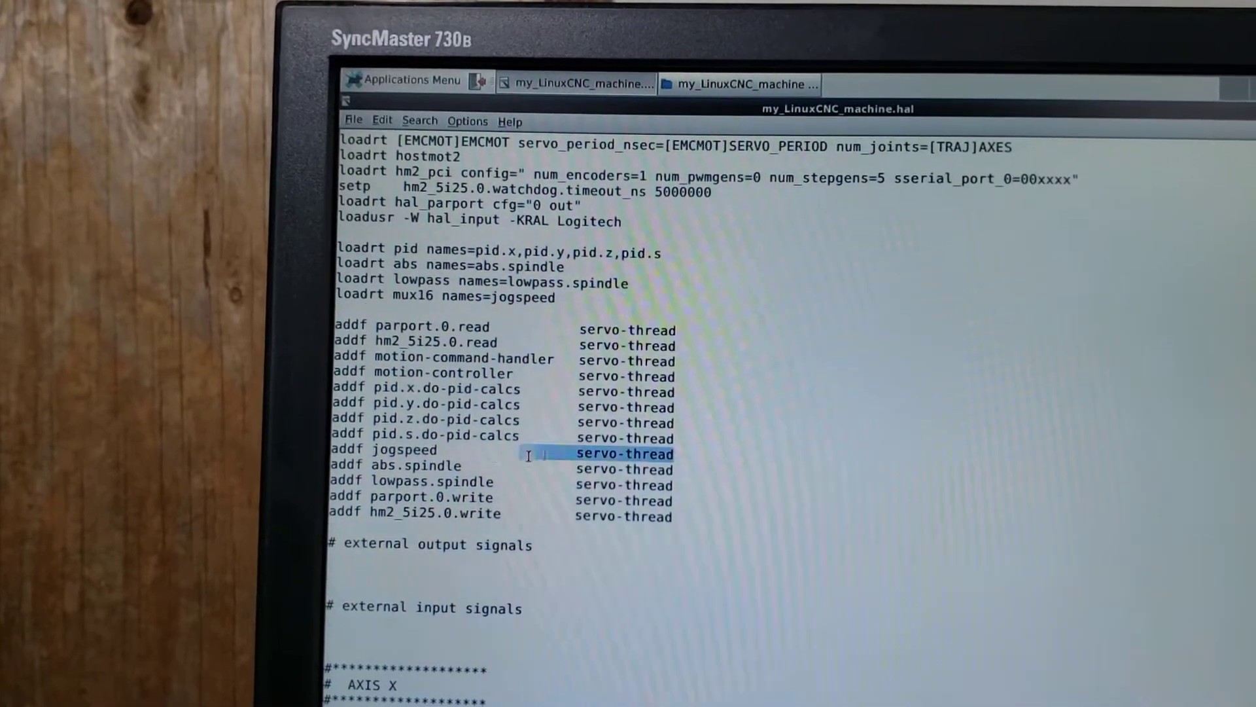
scroll(down, 3)
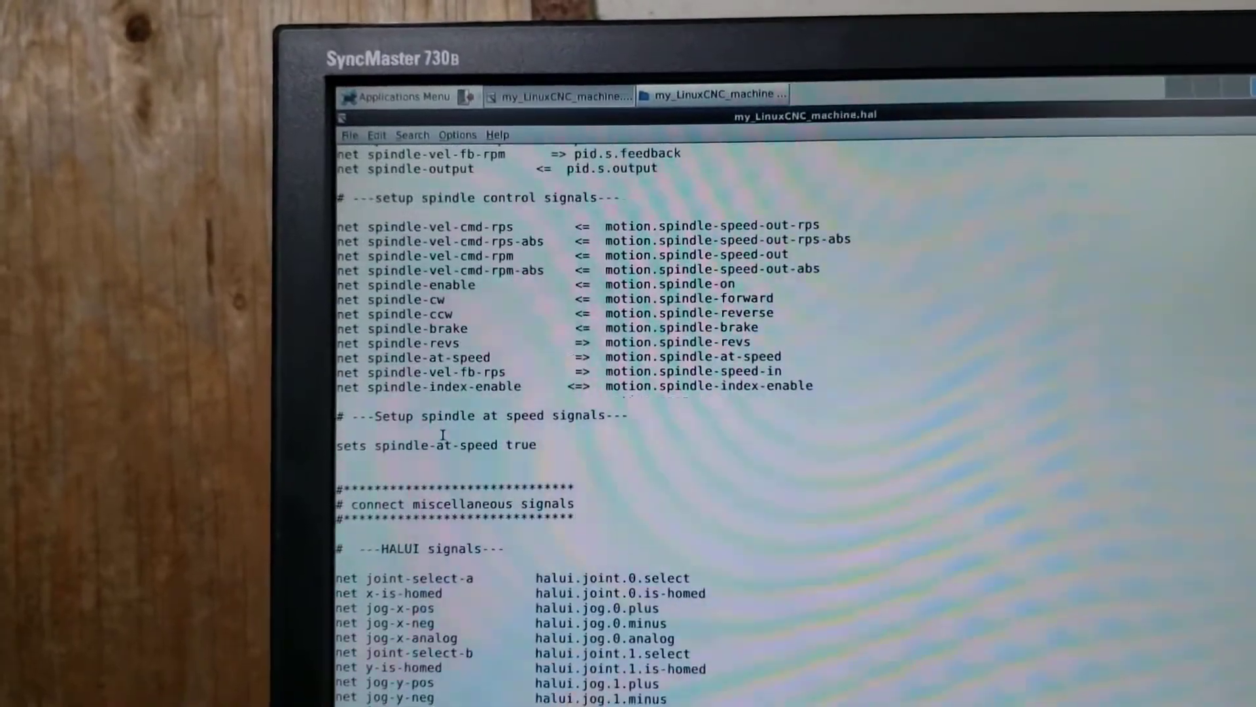
scroll(down, 3)
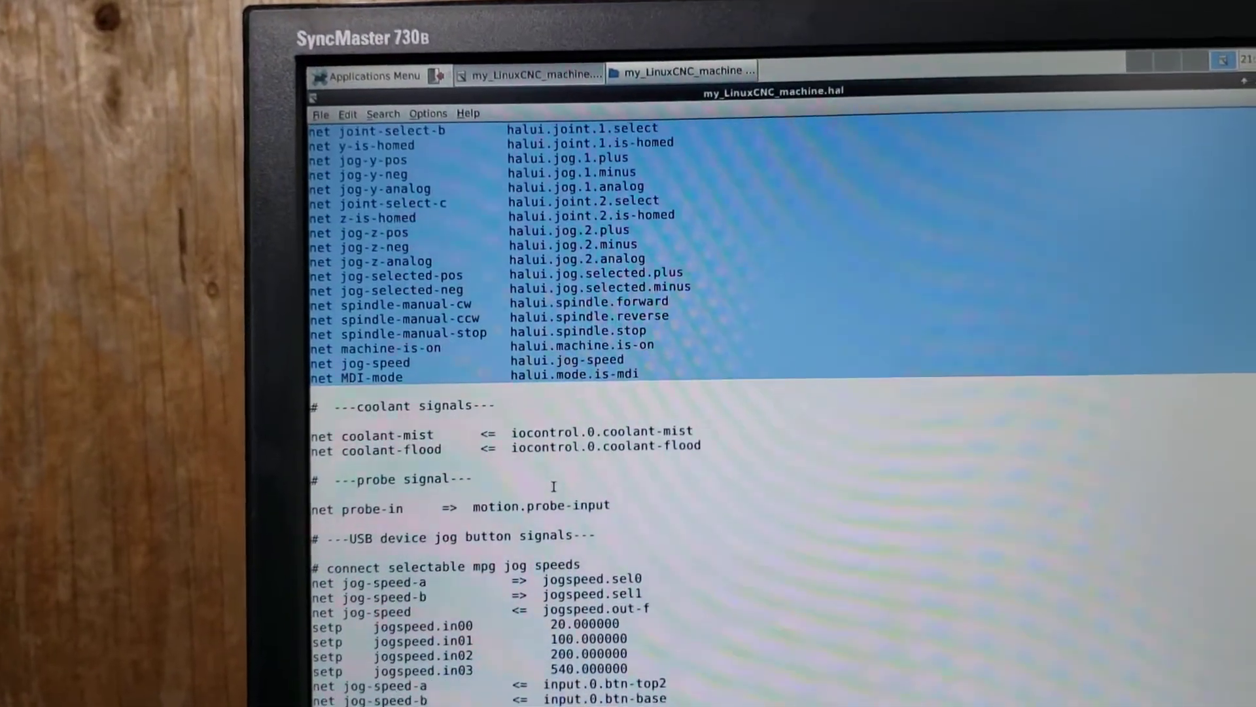
scroll(down, 3)
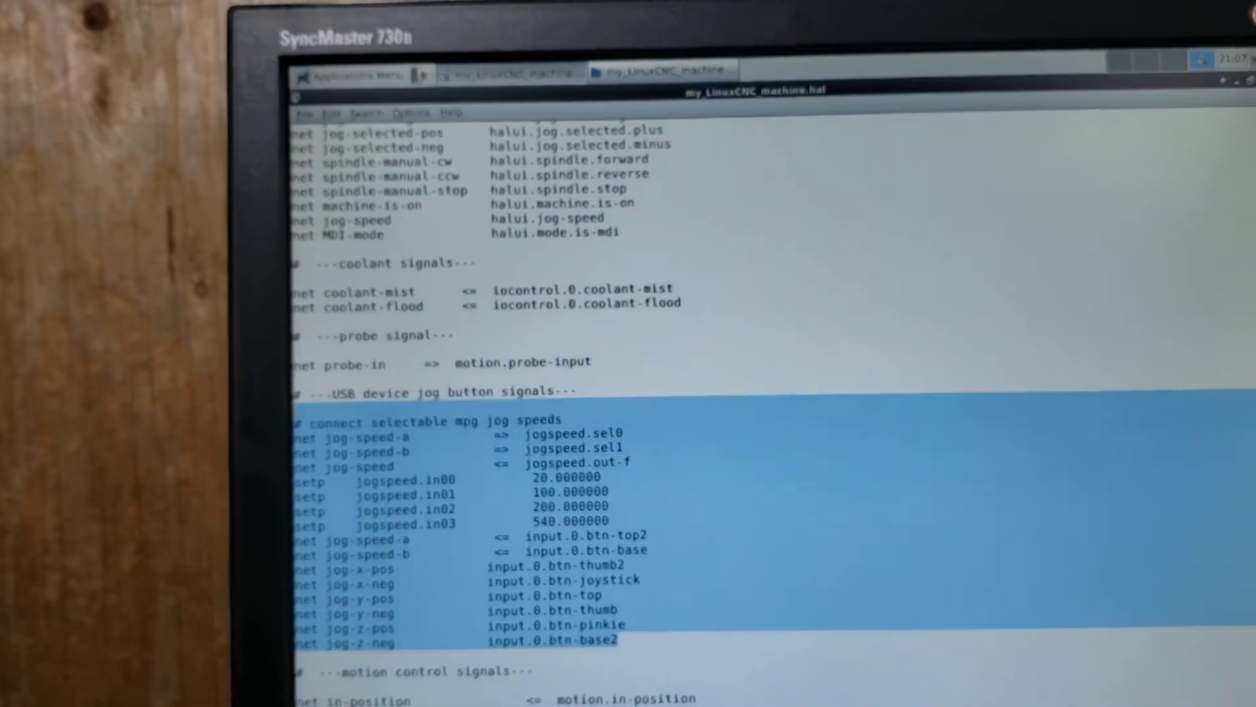
scroll(down, 3)
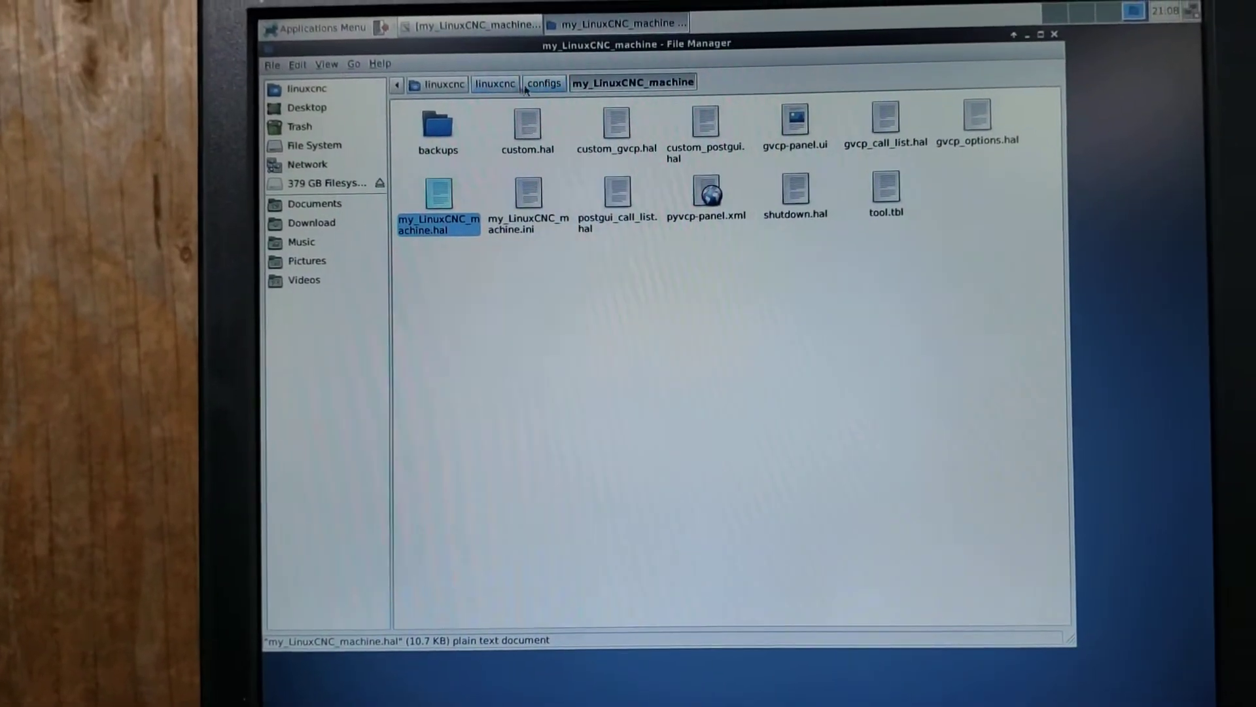
Open G540.hal from the configs/G540 folder in Thunar
click(544, 82)
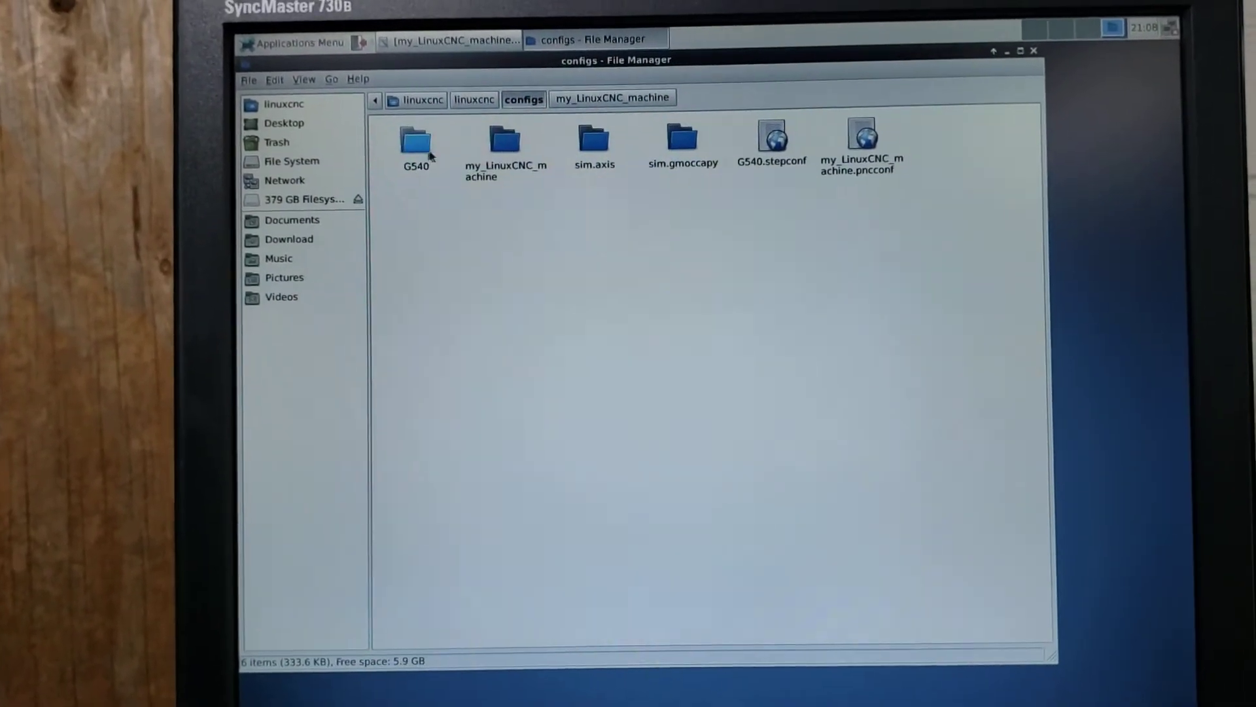
double_click(415, 138)
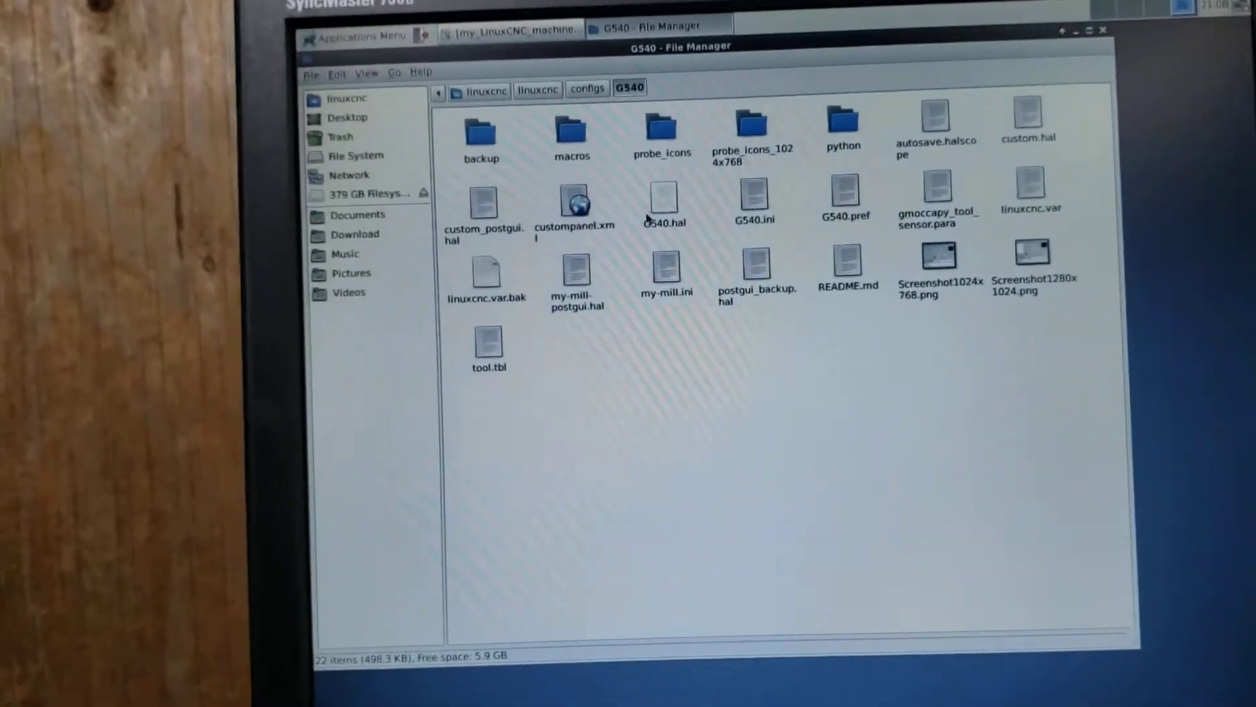
double_click(664, 197)
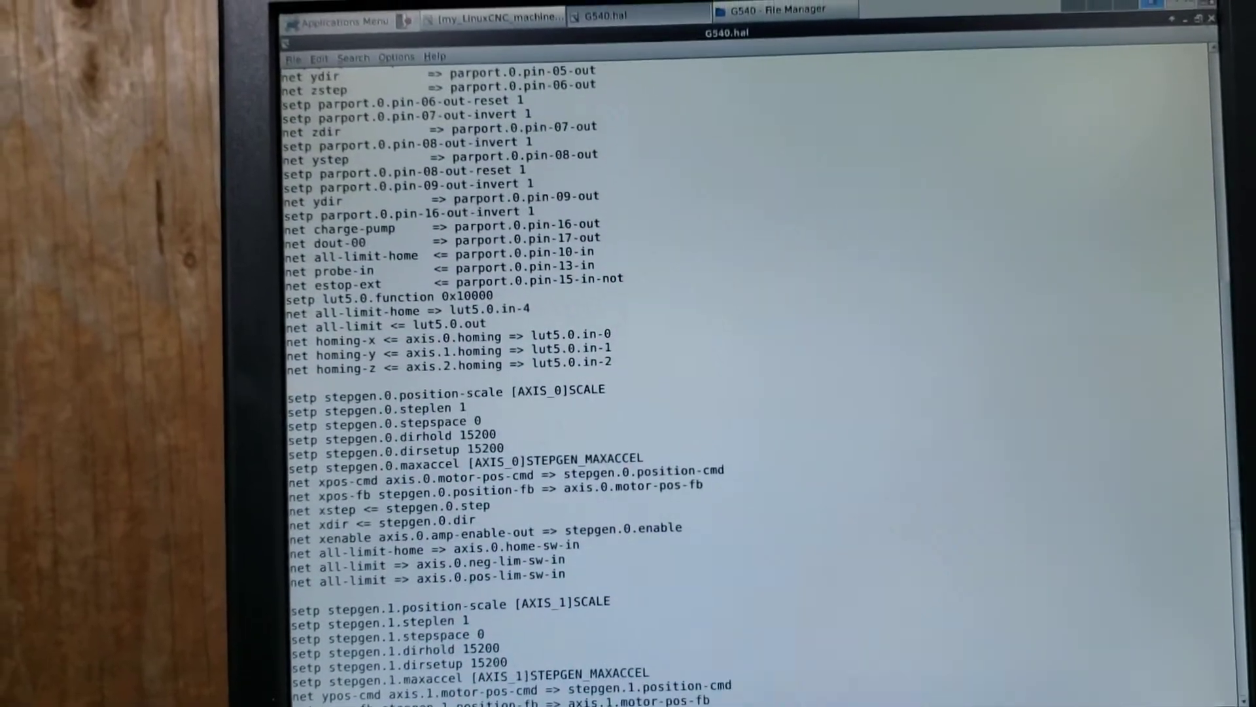
Scroll through custom_postgui.hal's HALUI, coolant, probe and USB jog button signals
click(785, 10)
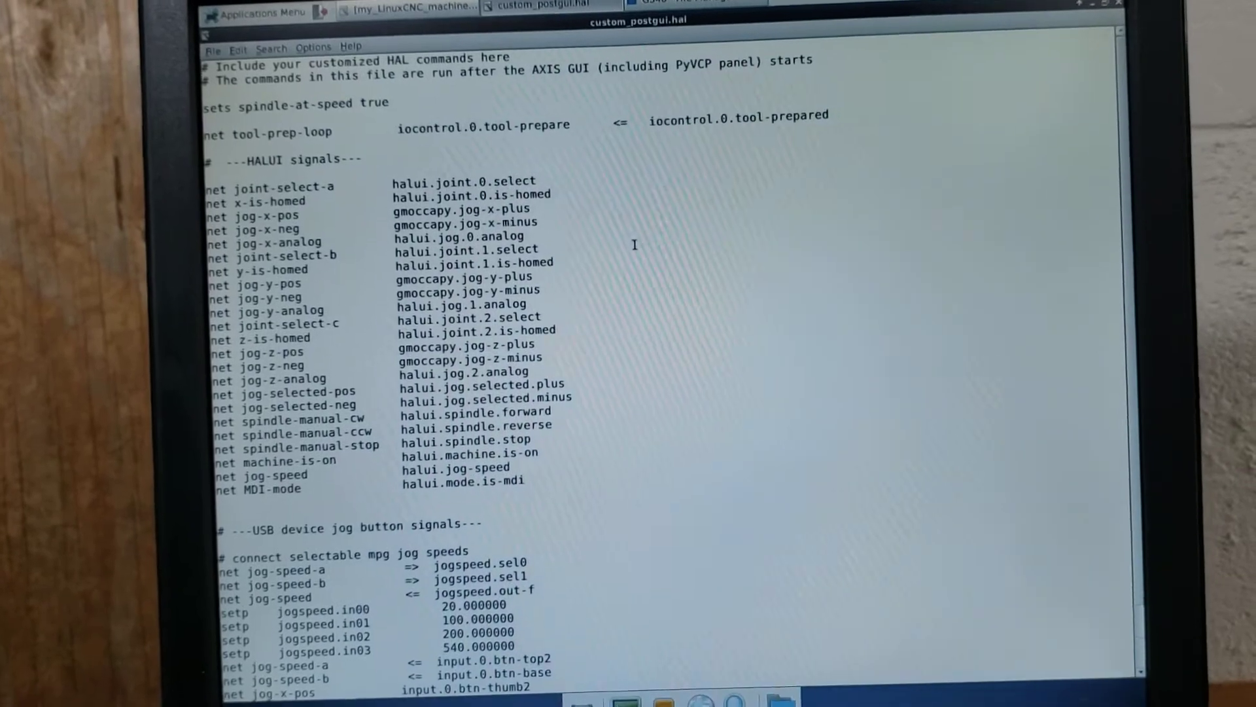
scroll(down, 3)
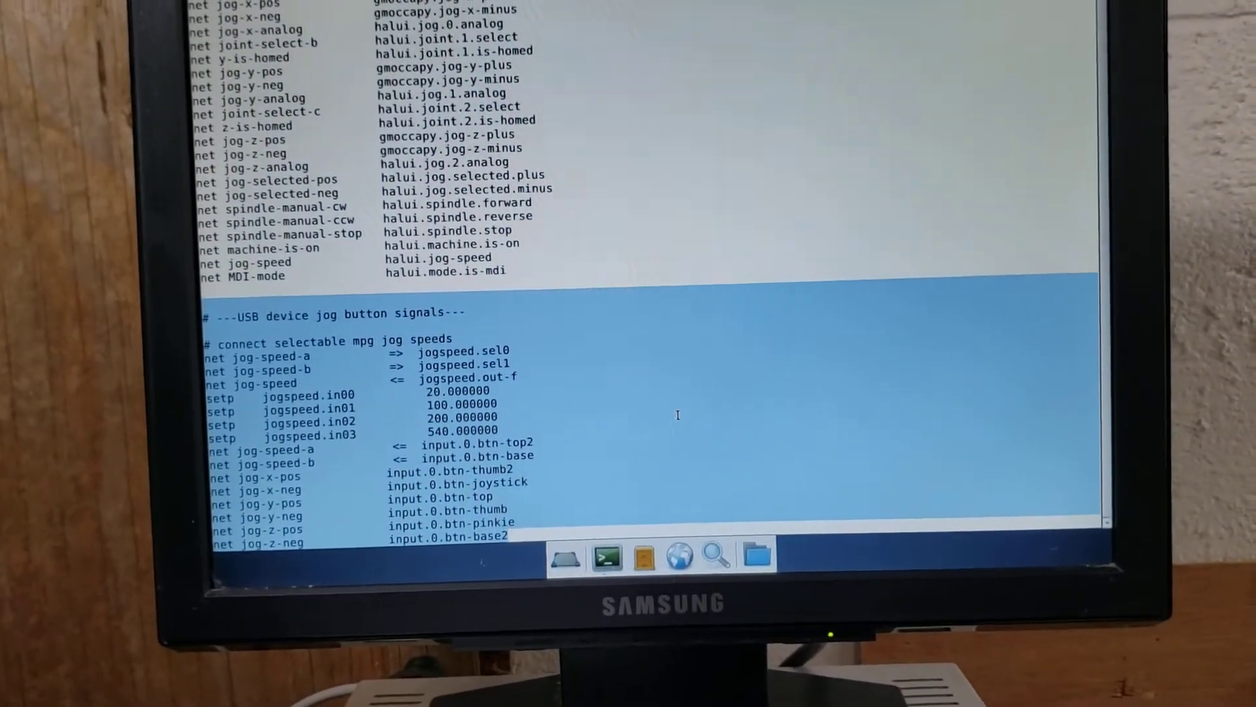
scroll(up, 3)
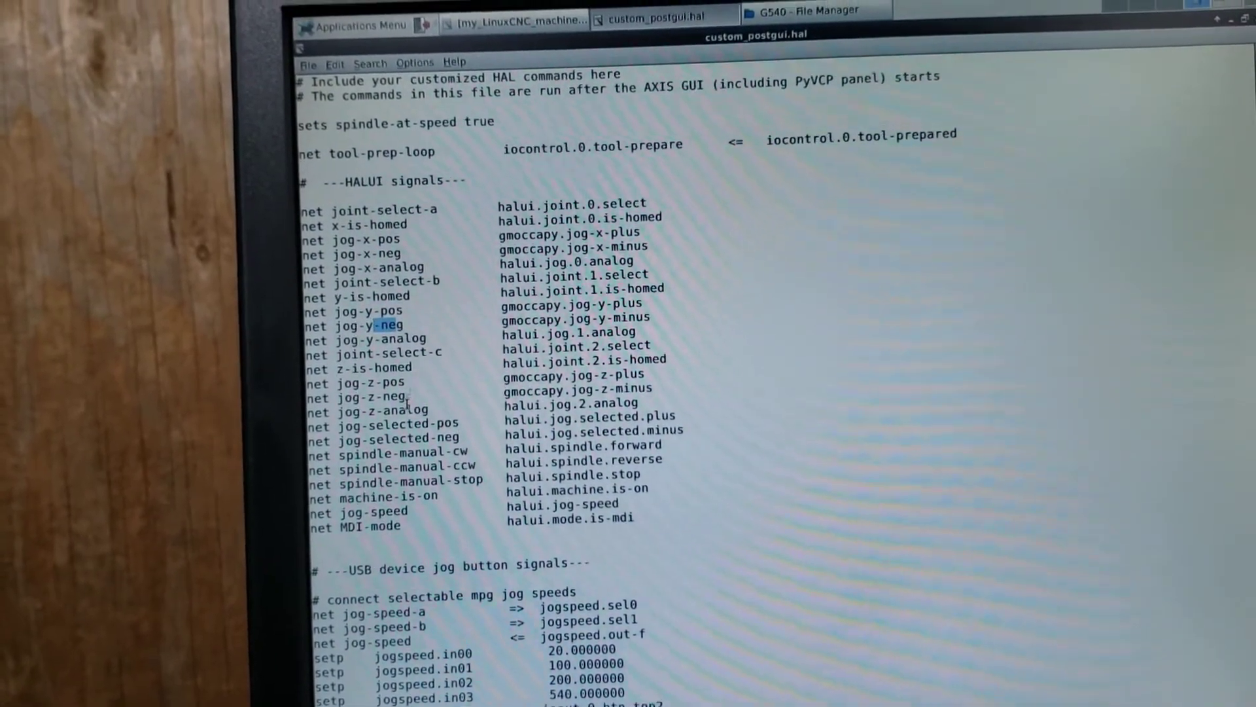
scroll(down, 3)
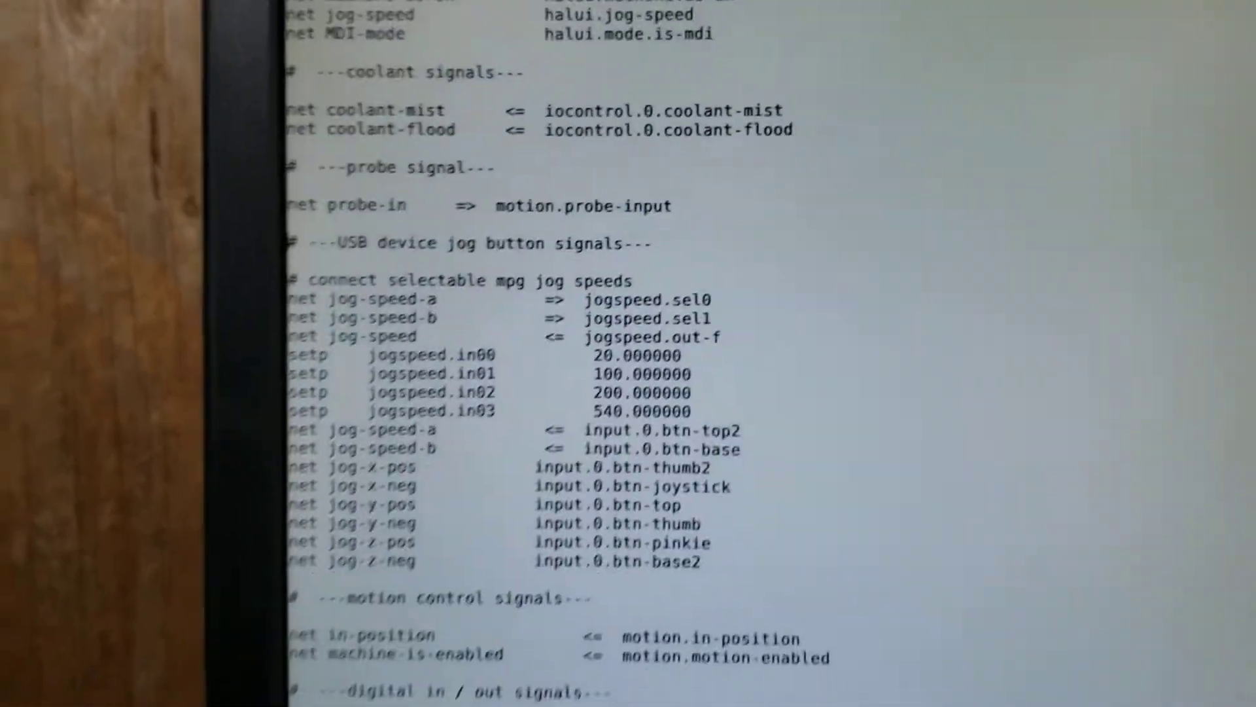
Scroll through my_LinuxCNC_machine.hal to find the halui.jog pin connections
scroll(down, 3)
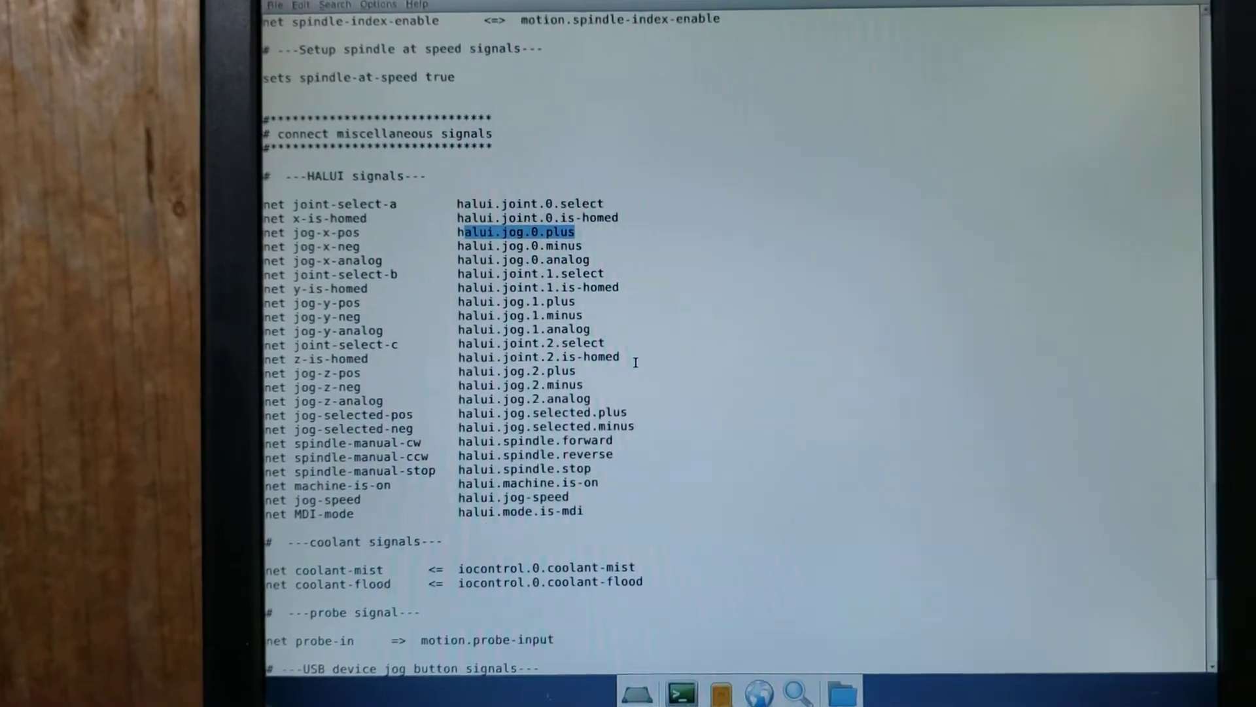
scroll(down, 3)
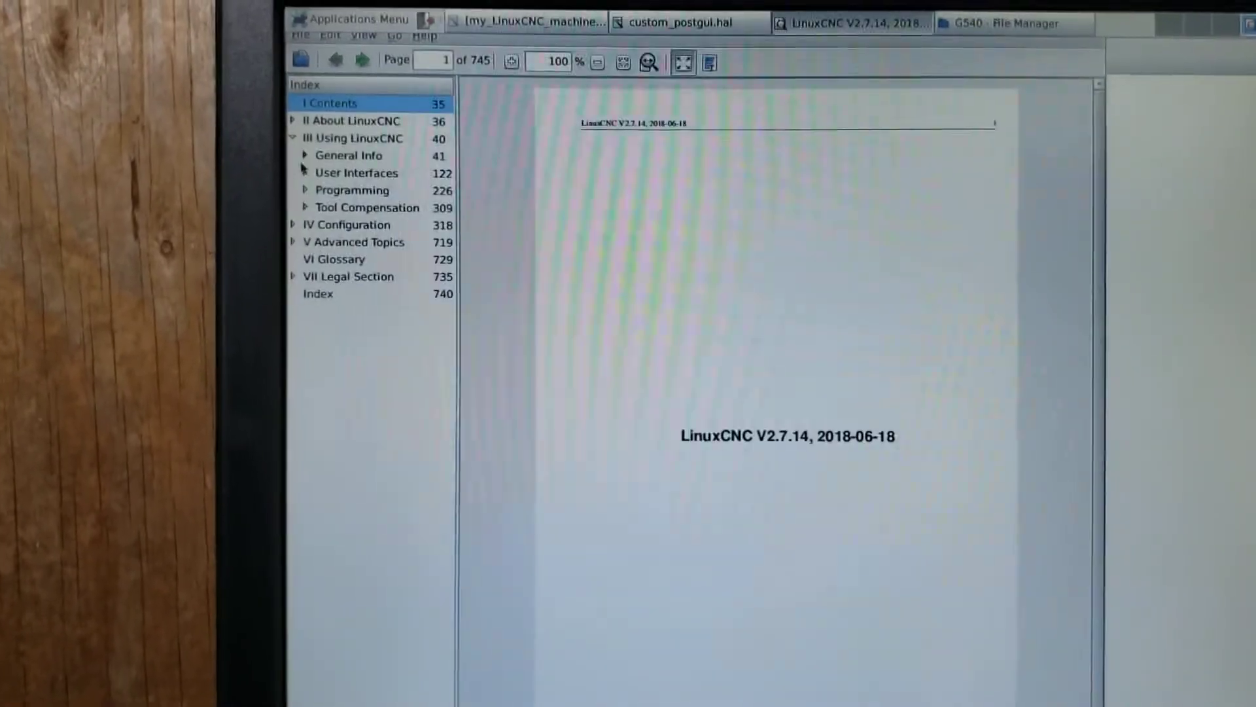
Go to User Interfaces > GMOCCAPY > HAL Pins > Jog Hal Pins and scroll its jog-plus/minus pin list
click(306, 172)
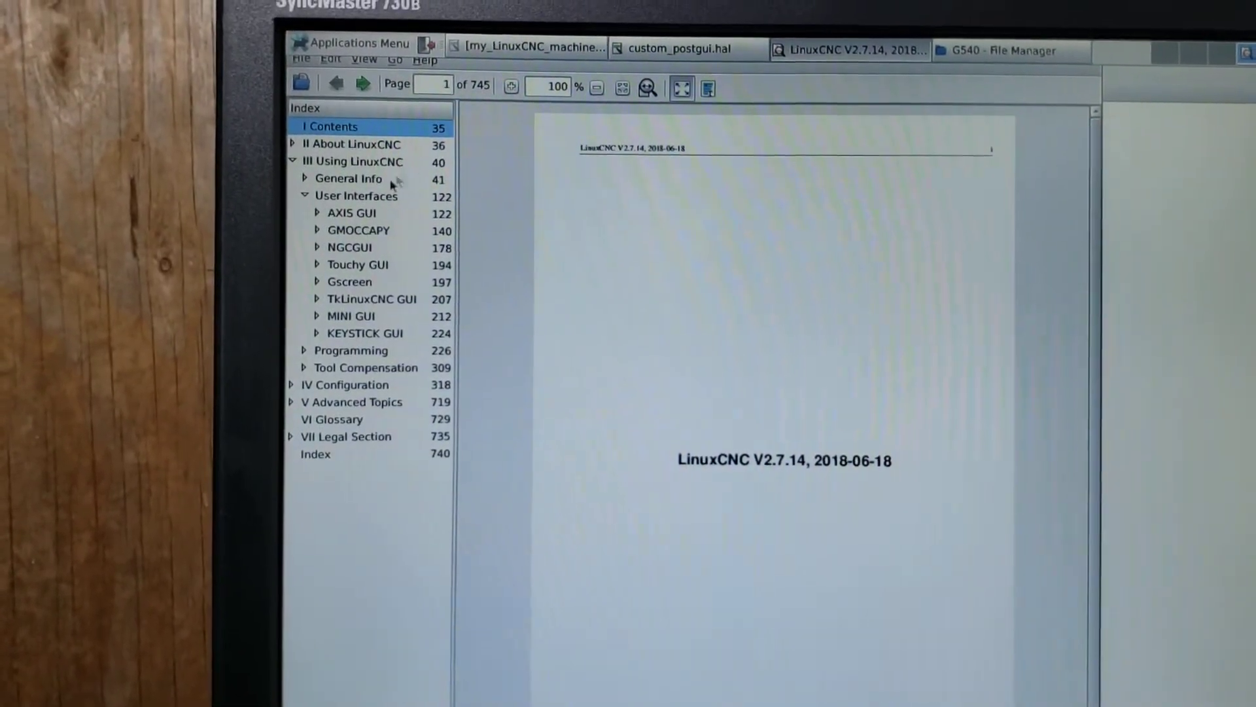
click(318, 230)
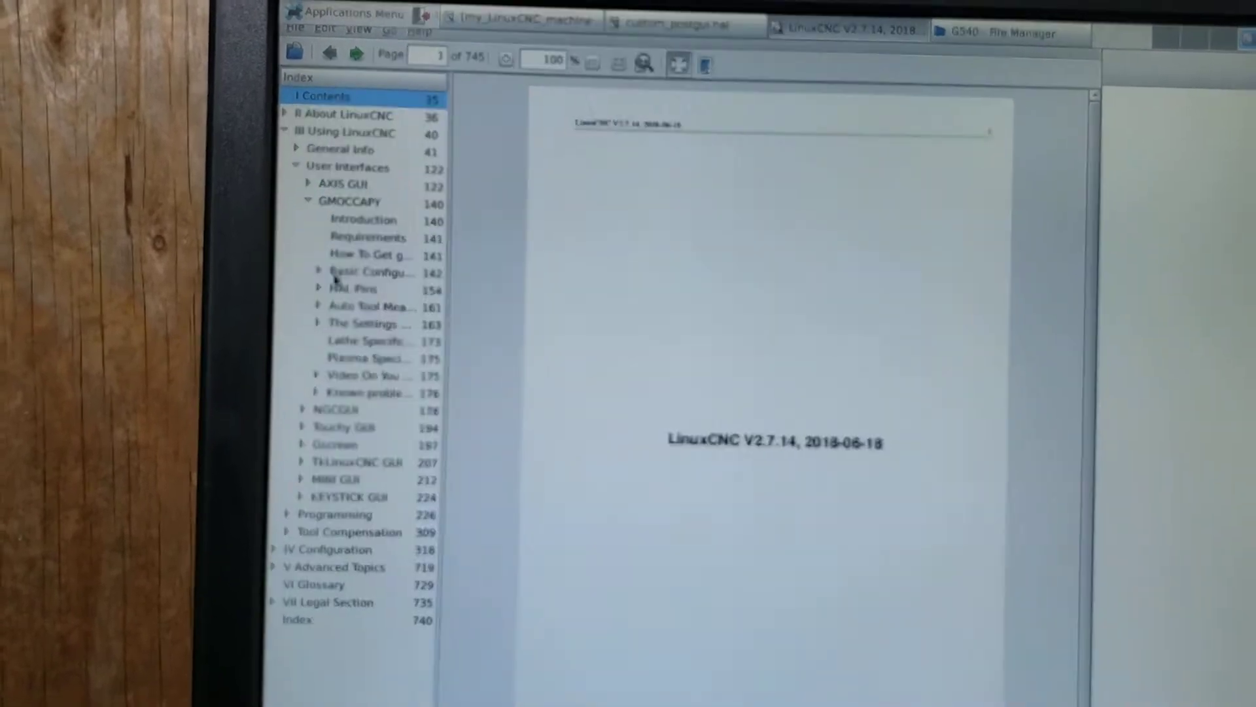
click(318, 289)
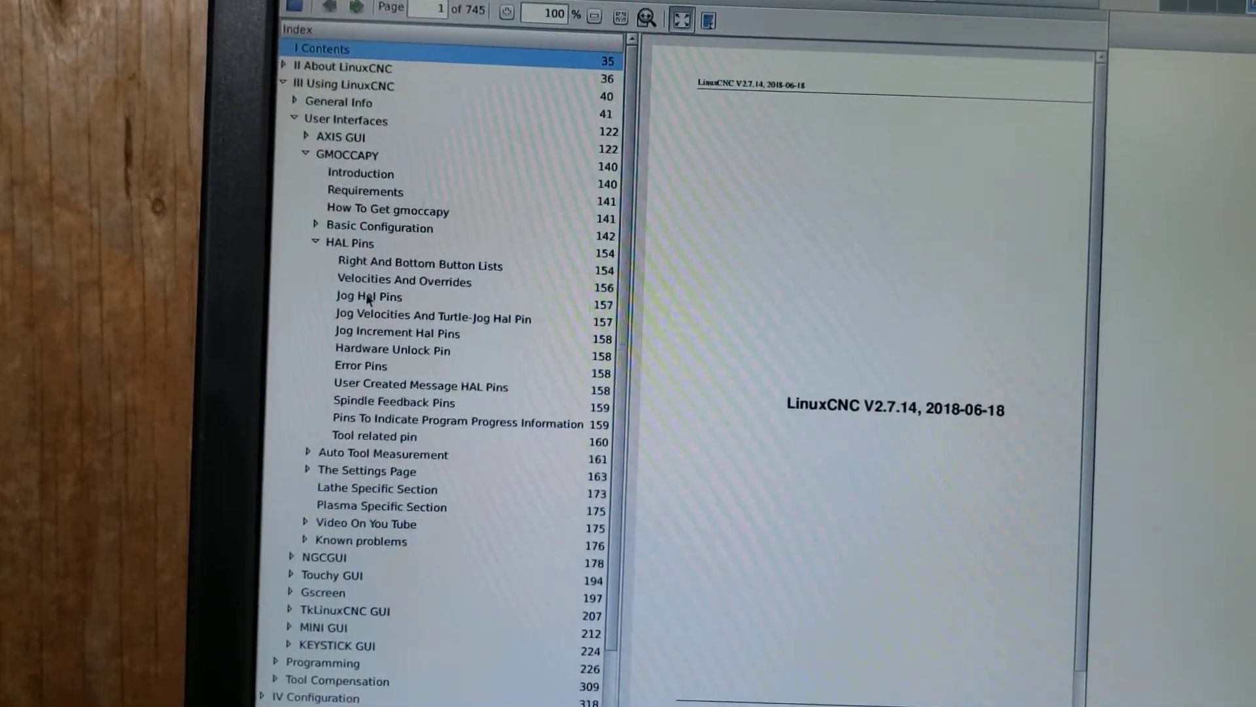
click(368, 297)
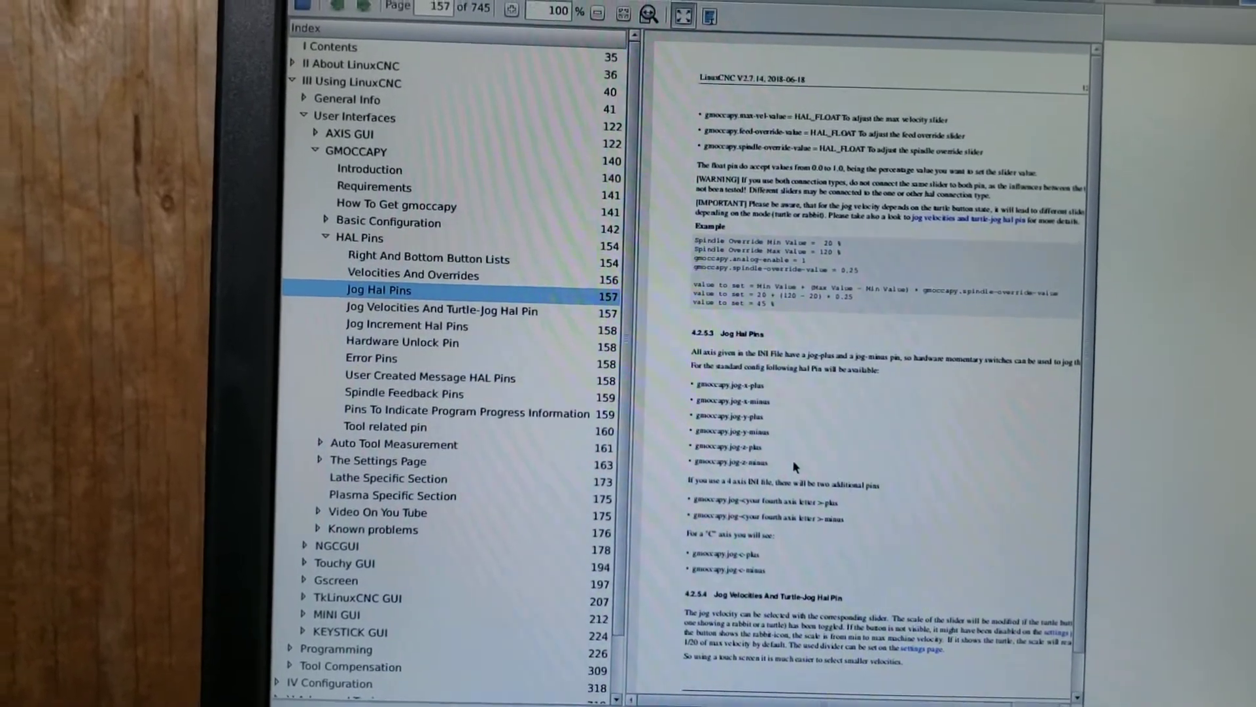
scroll(down, 3)
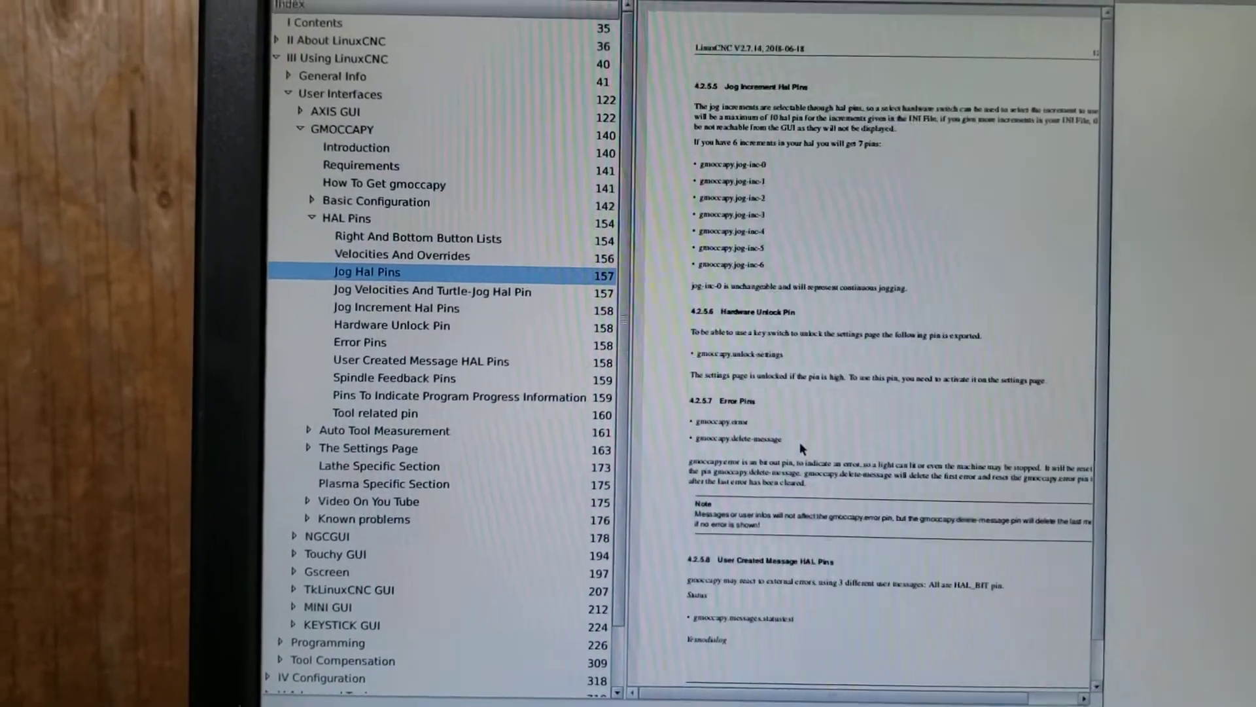
scroll(down, 3)
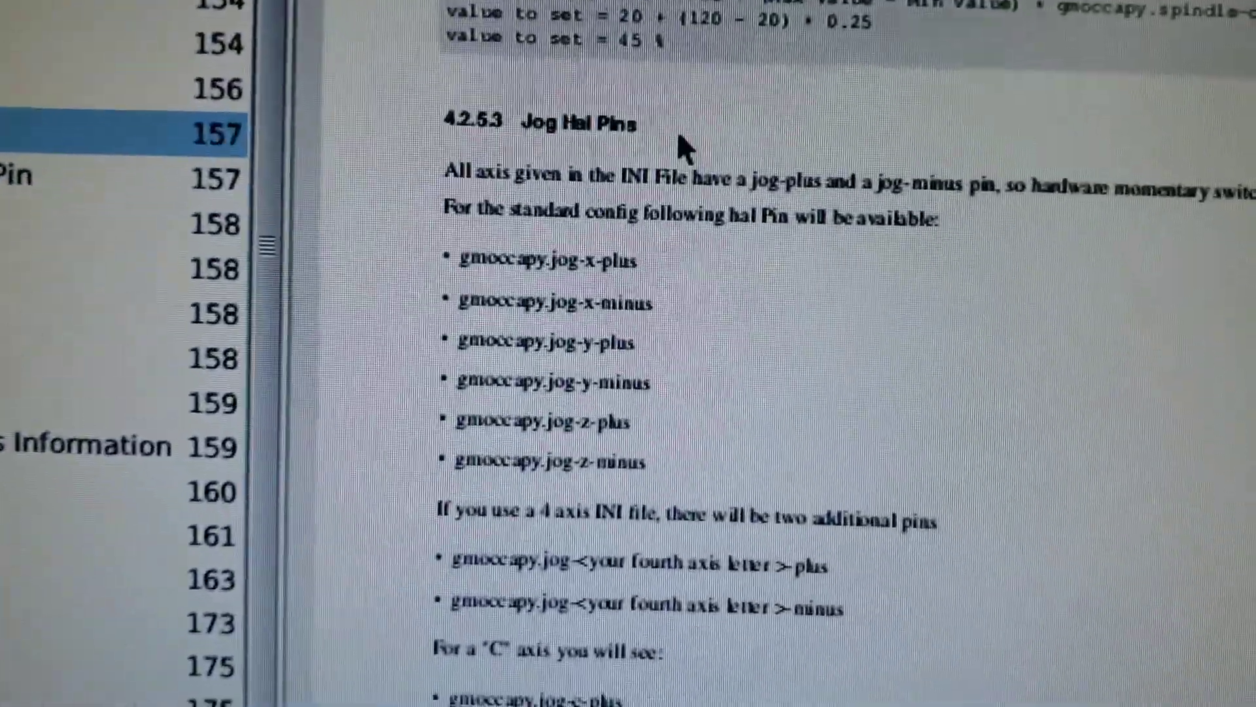
scroll(down, 3)
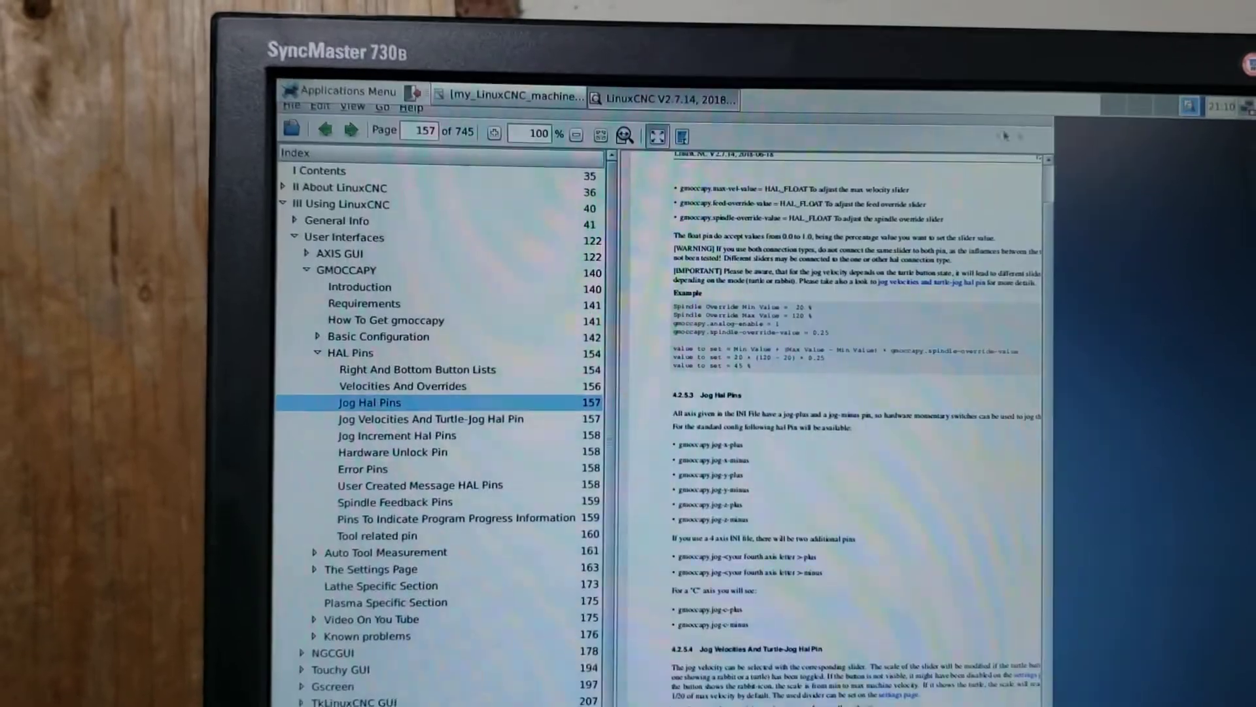
Bring up my_LinuxCNC_machine.hal in Mousepad, then minimize the editor to show the desktop
click(517, 106)
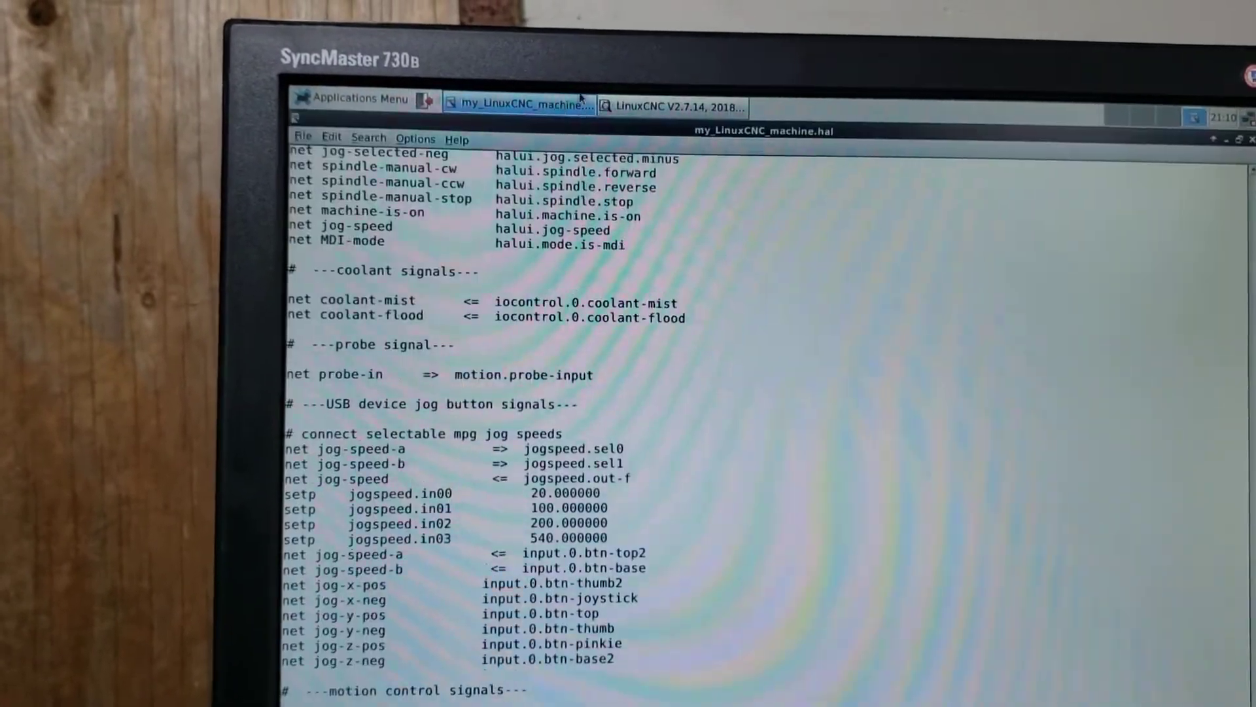
click(674, 112)
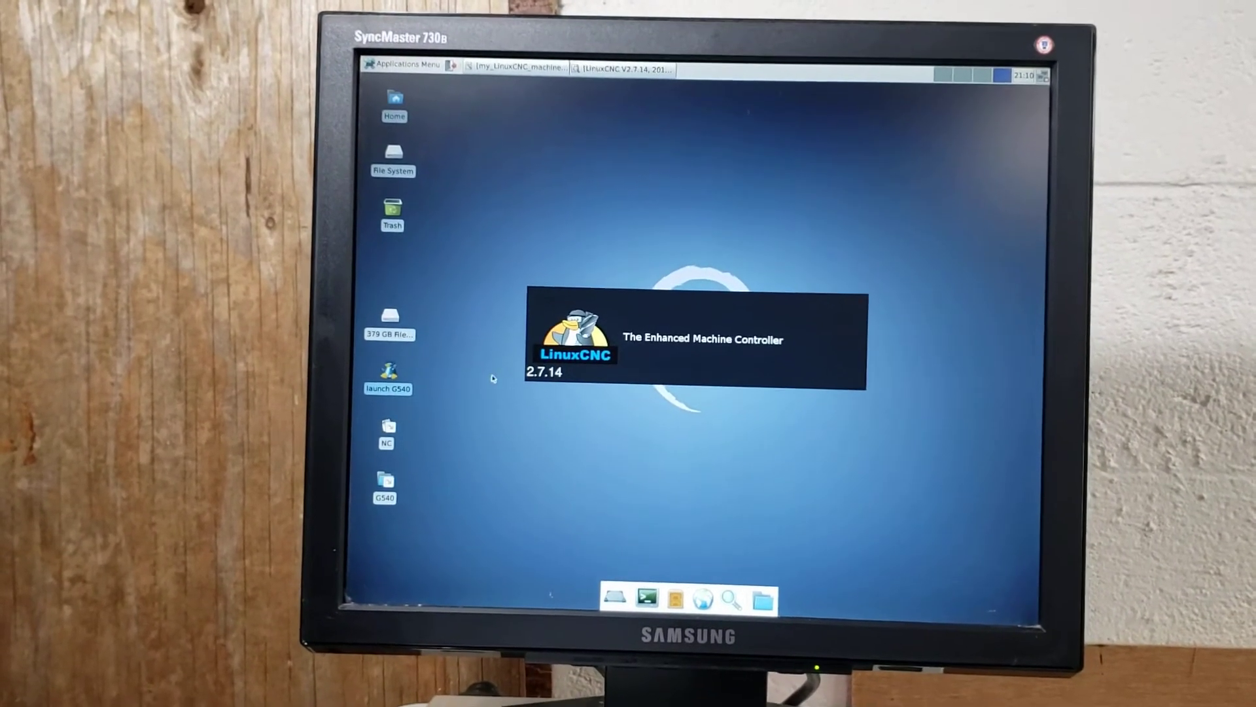
Launch the G540 LinuxCNC configuration from its desktop icon to bring up gmoccapy
double_click(389, 377)
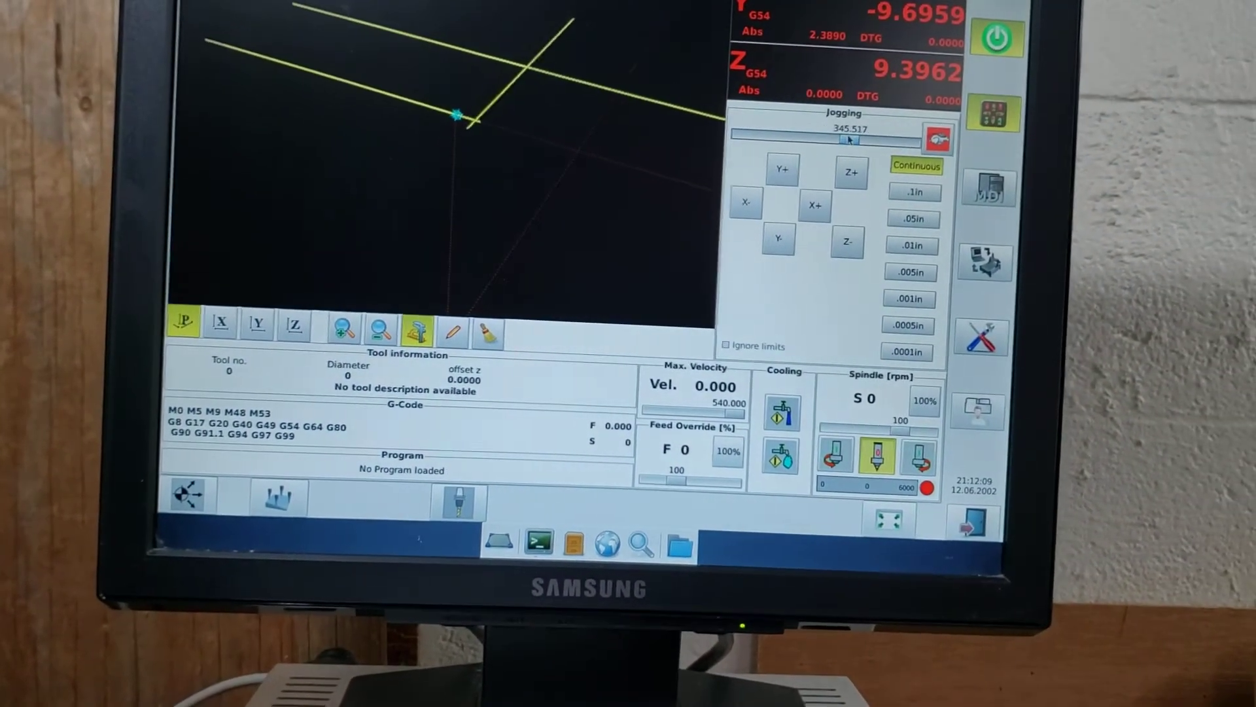
Lower the gmoccapy Jogging speed slider from 345.517 to 198.621
drag(841, 139, 797, 129)
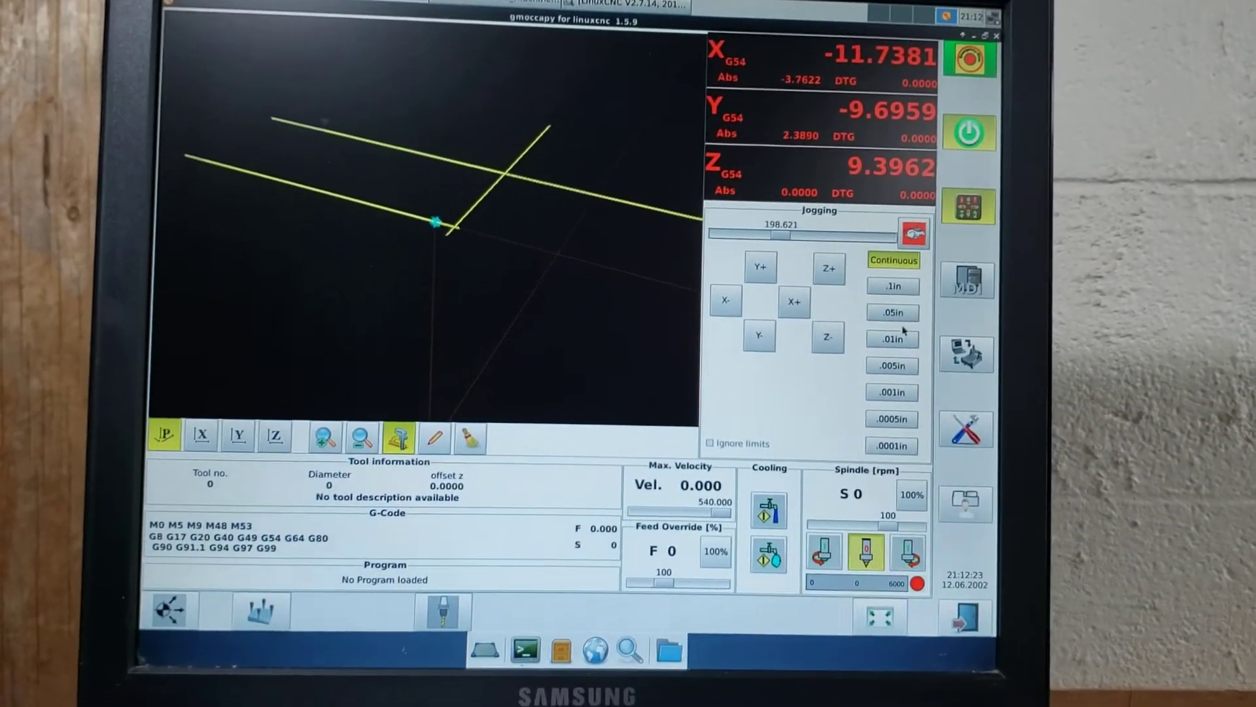
click(891, 312)
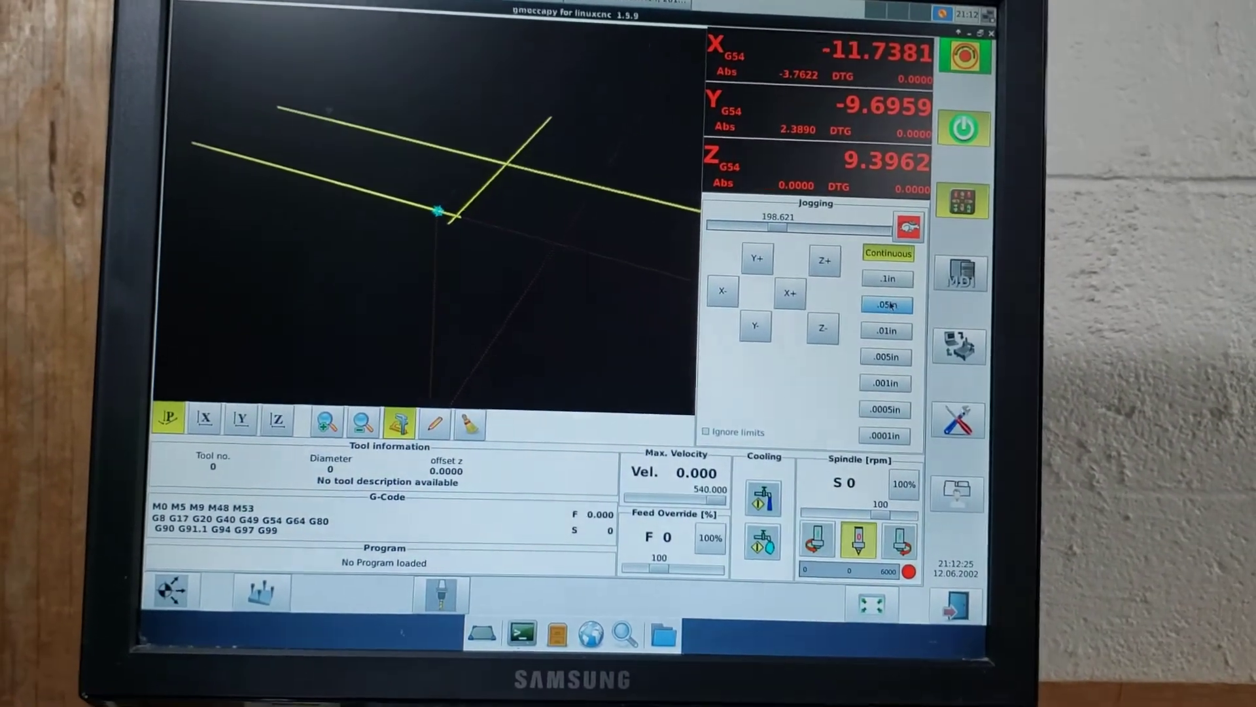